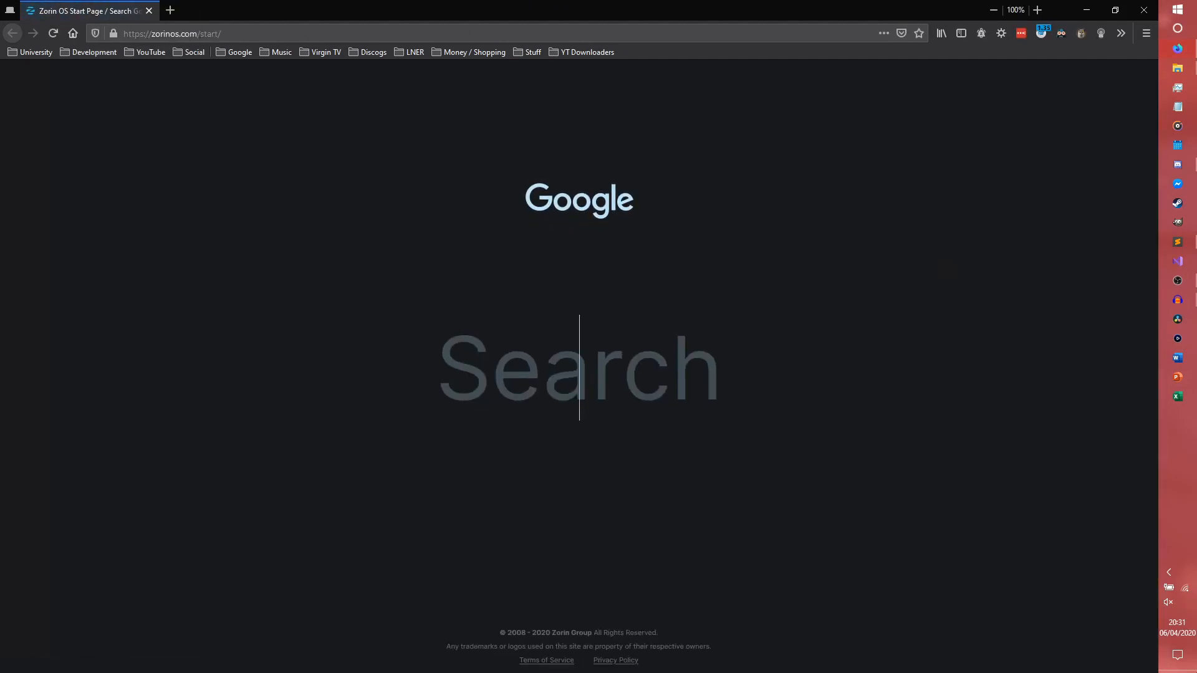
Step: Search Google for "discord developer" to find the Discord Developer Portal
text(disc)
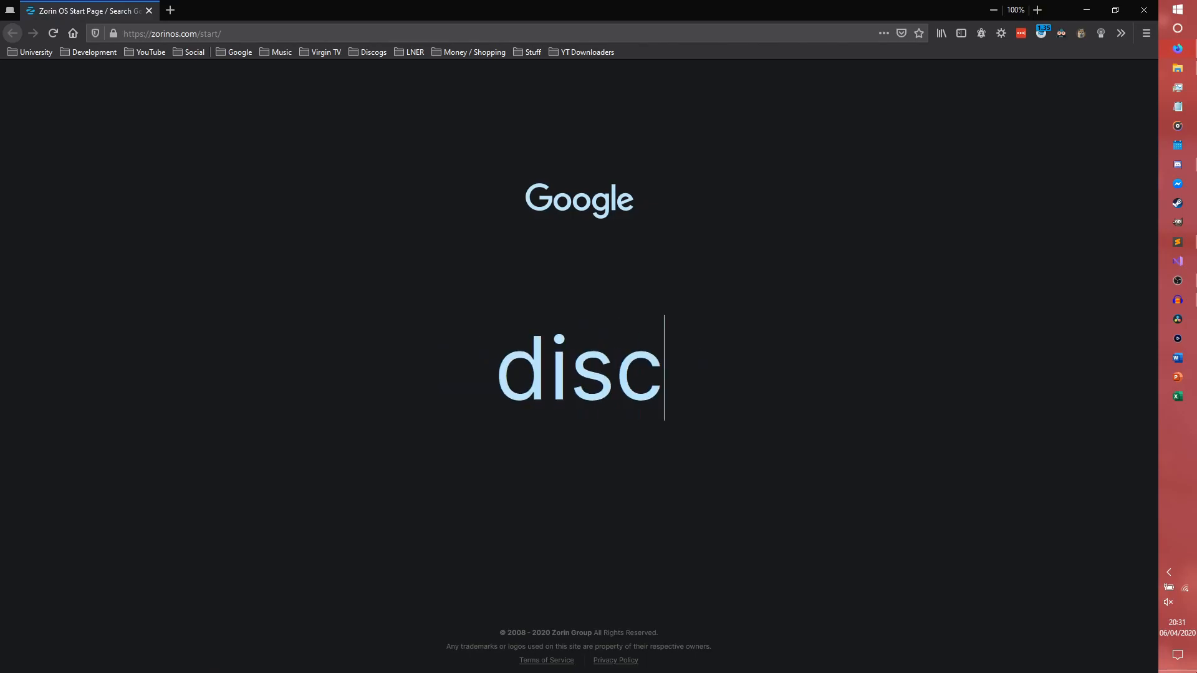
text(ord developer)
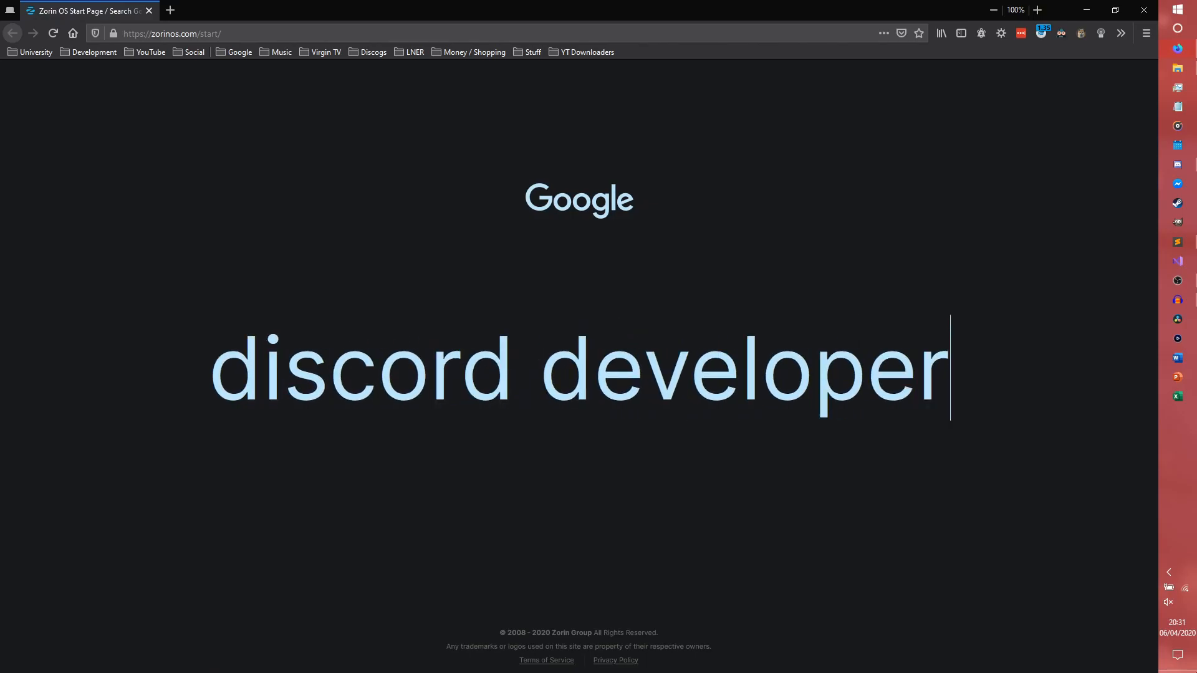
key(Return)
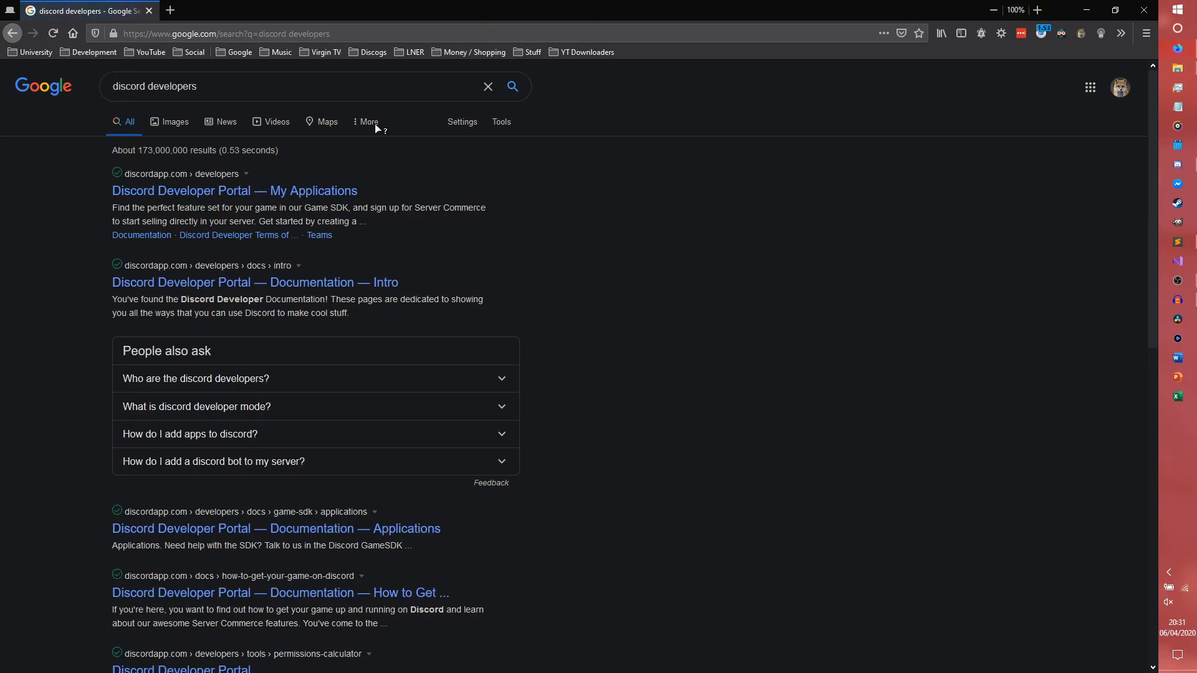
Step: Open the Developer Portal applications page and create a new application named Carberretta
click(234, 190)
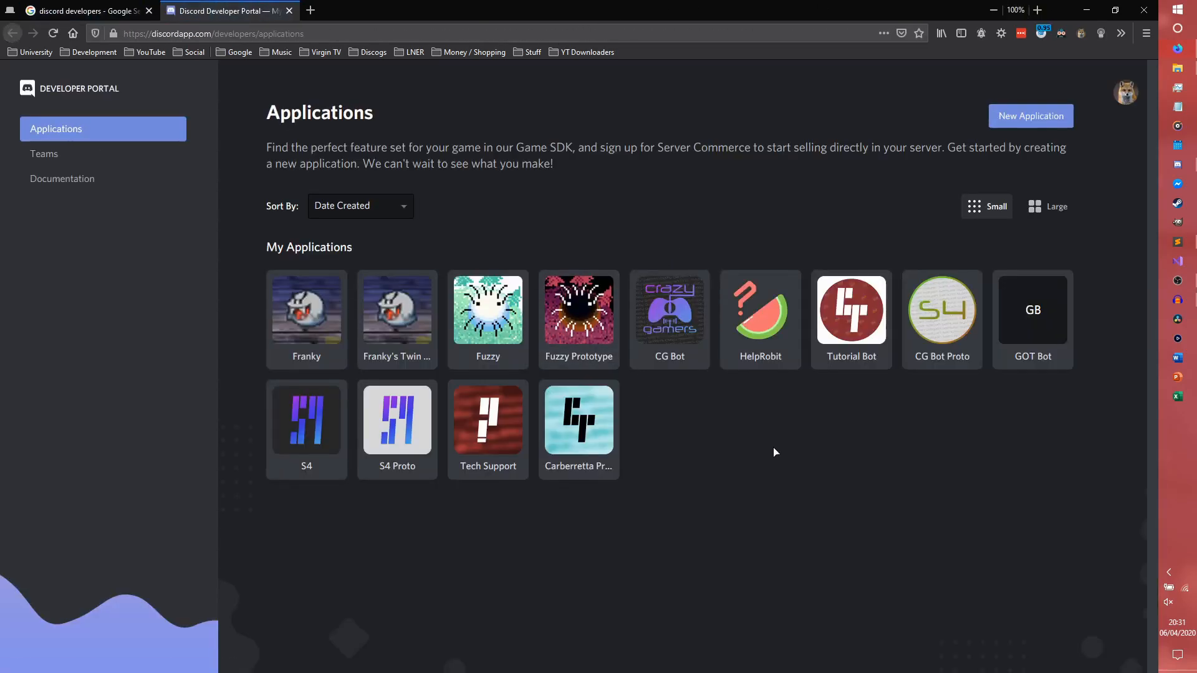
mouse_move(804, 479)
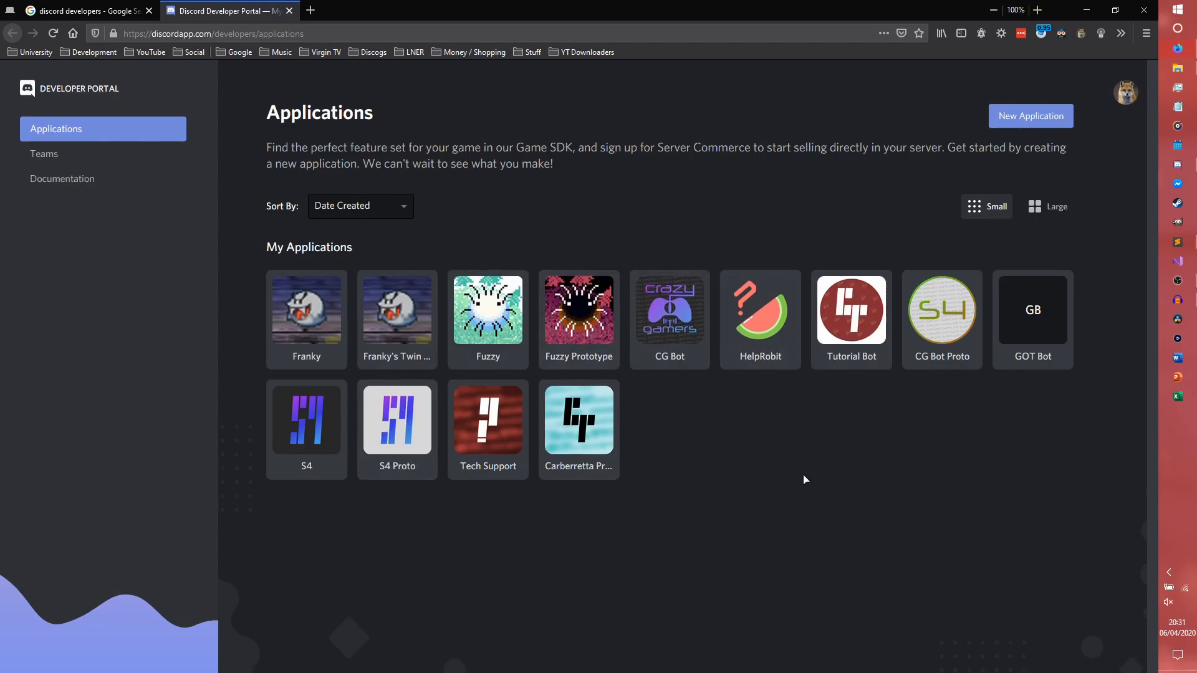
mouse_move(807, 484)
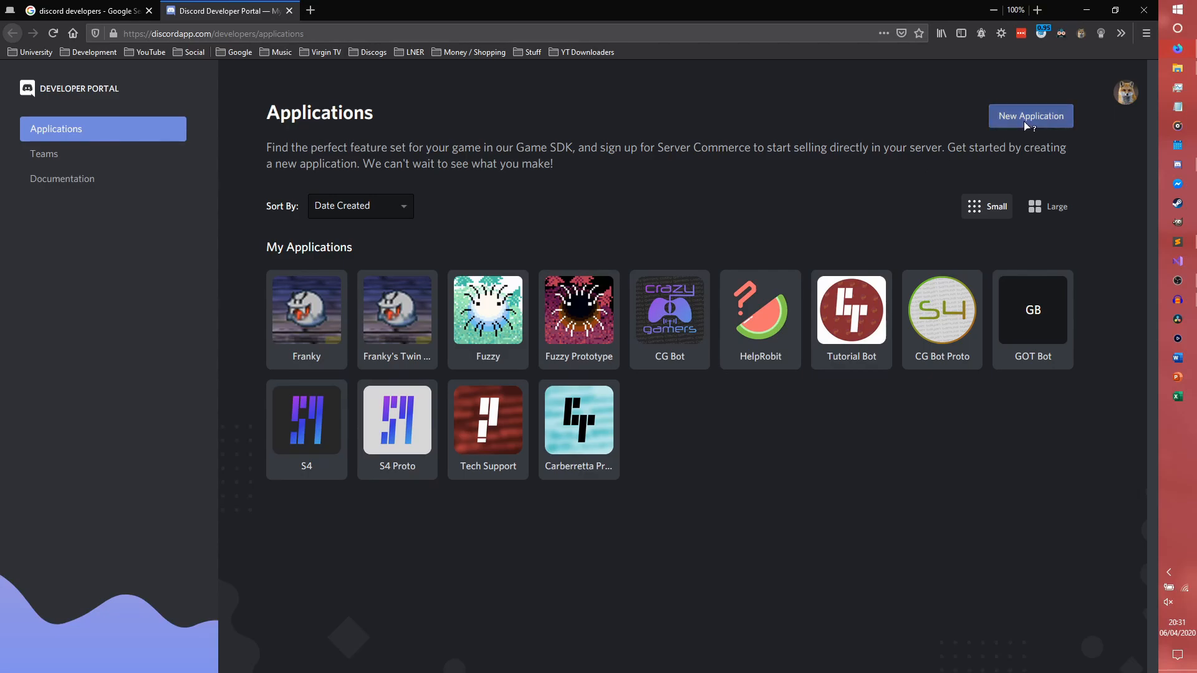
click(1031, 115)
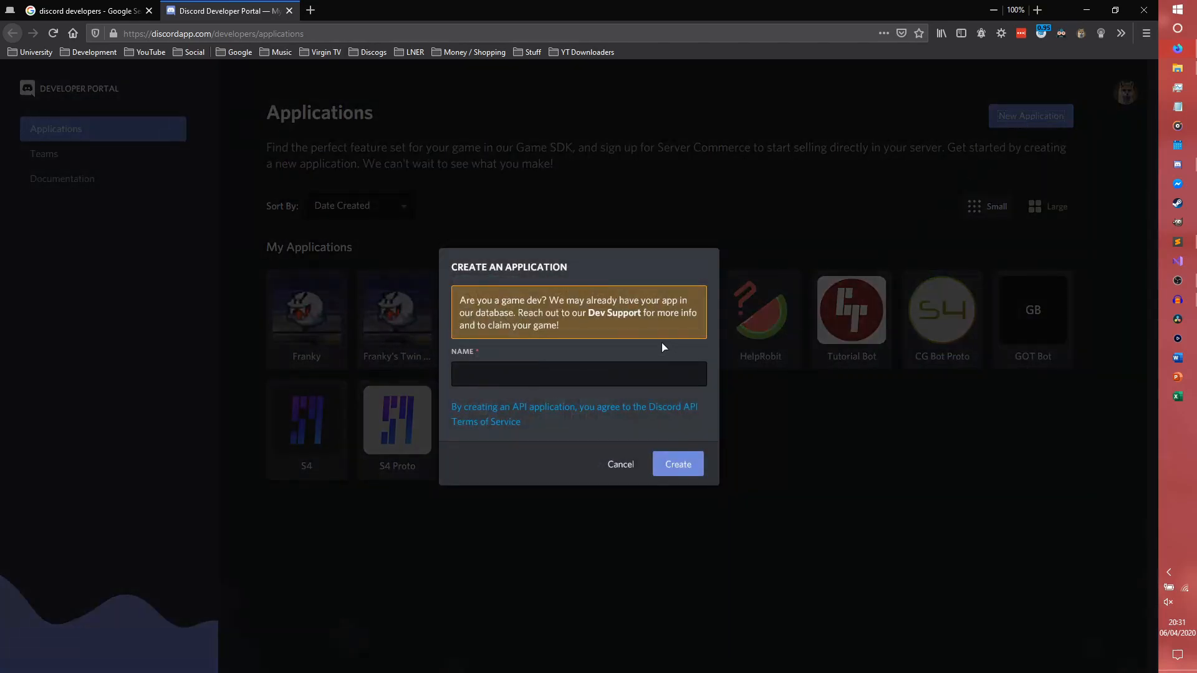
text(Carb)
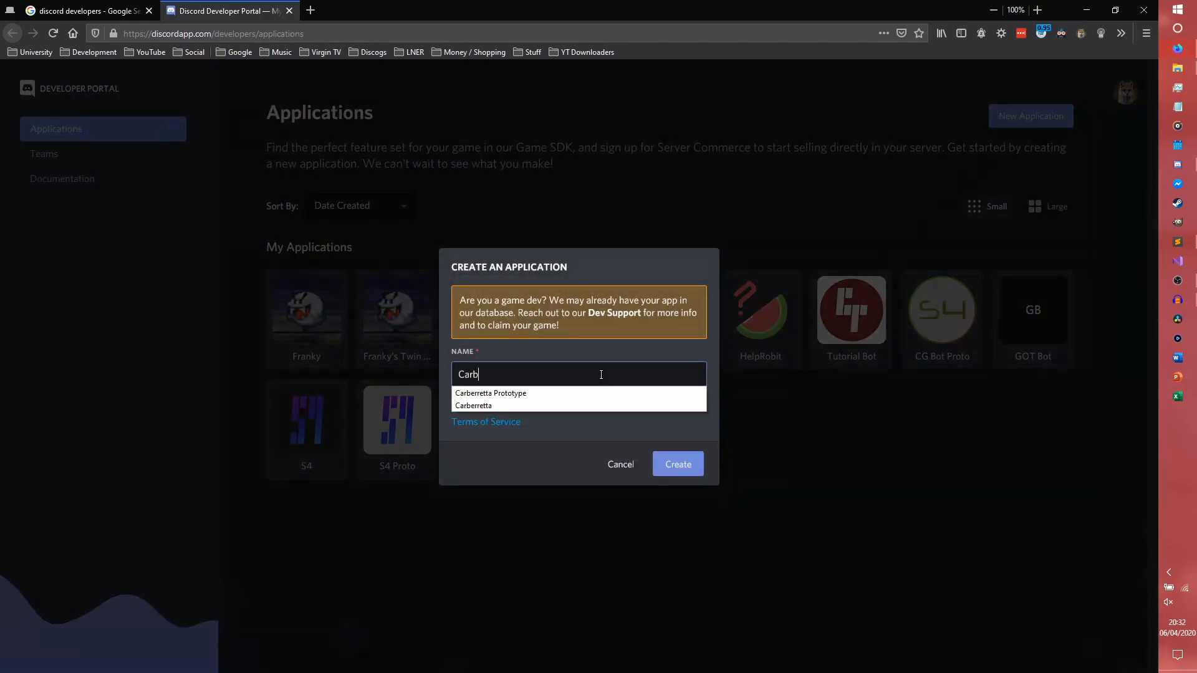
click(473, 405)
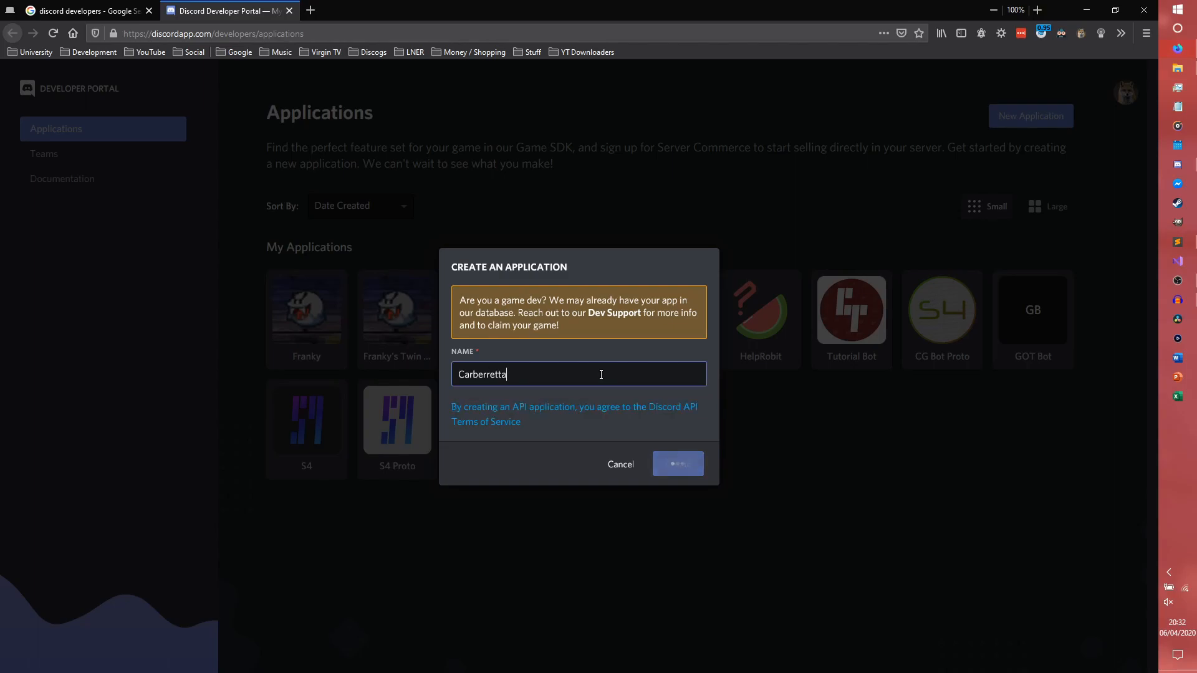
Step: Land on Carberretta's General Information page and focus its Name and Description fields
click(675, 464)
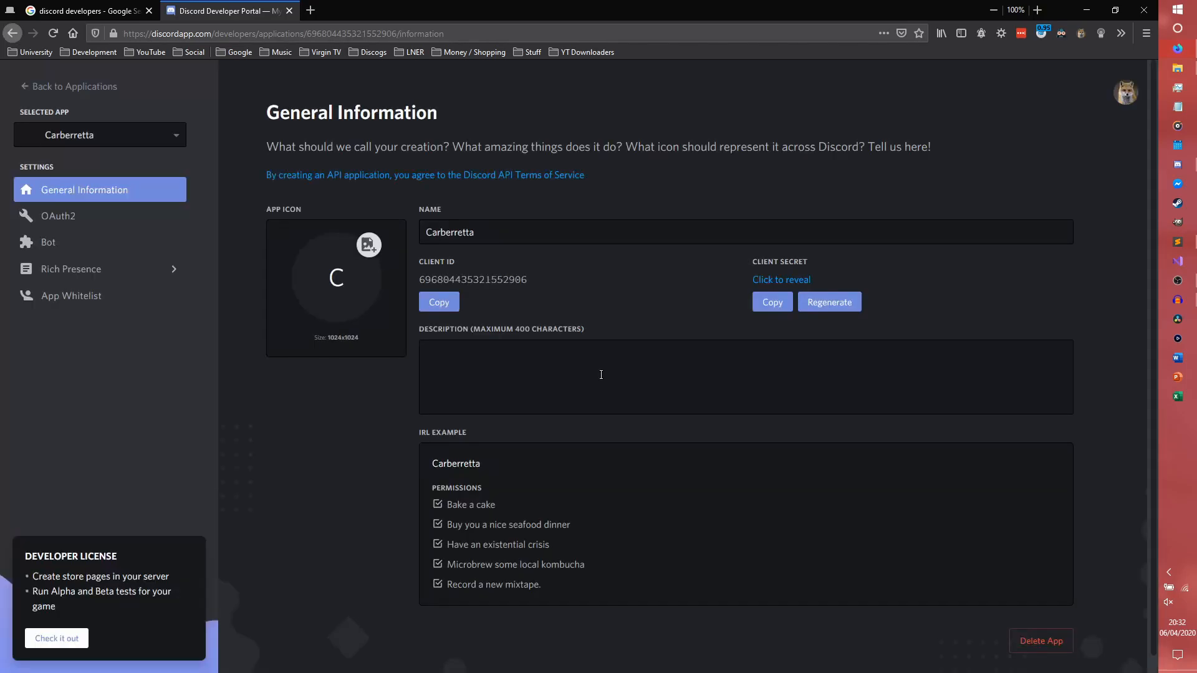
mouse_move(551, 294)
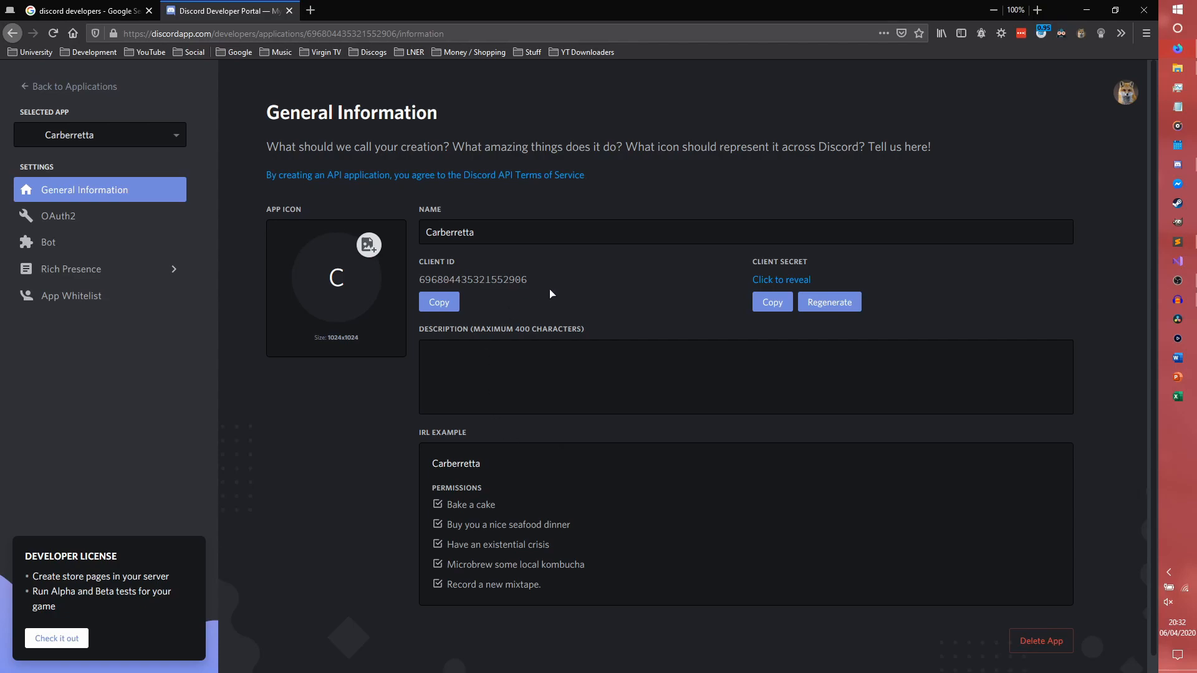
click(634, 232)
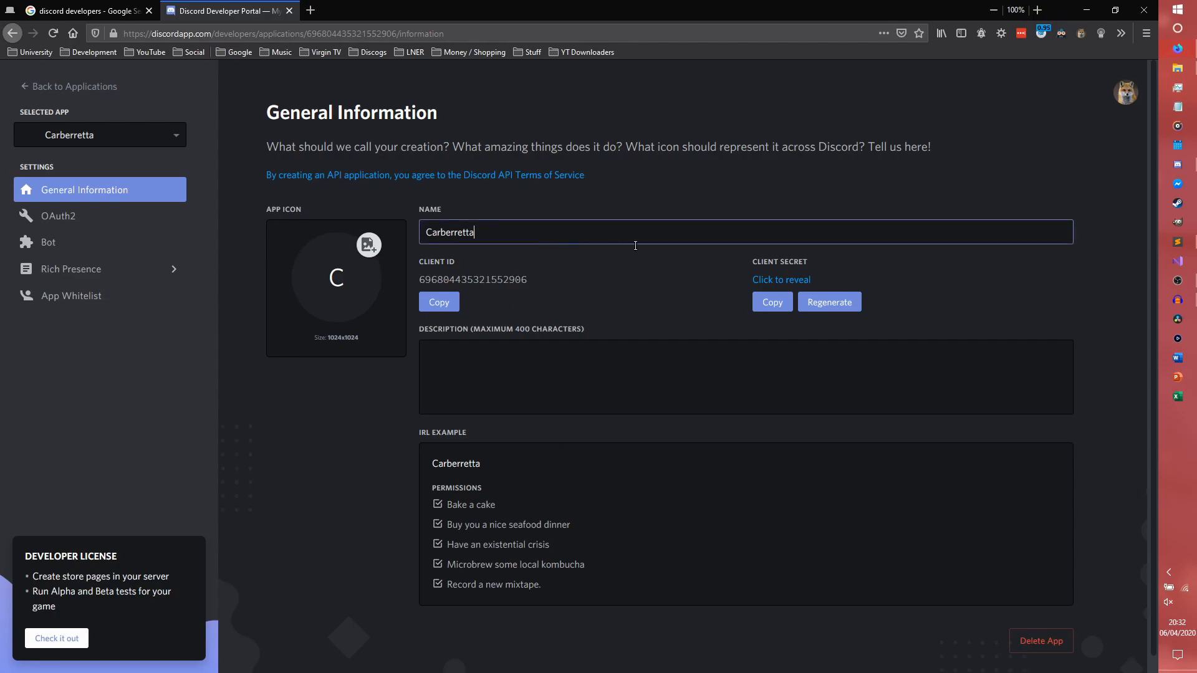
click(655, 374)
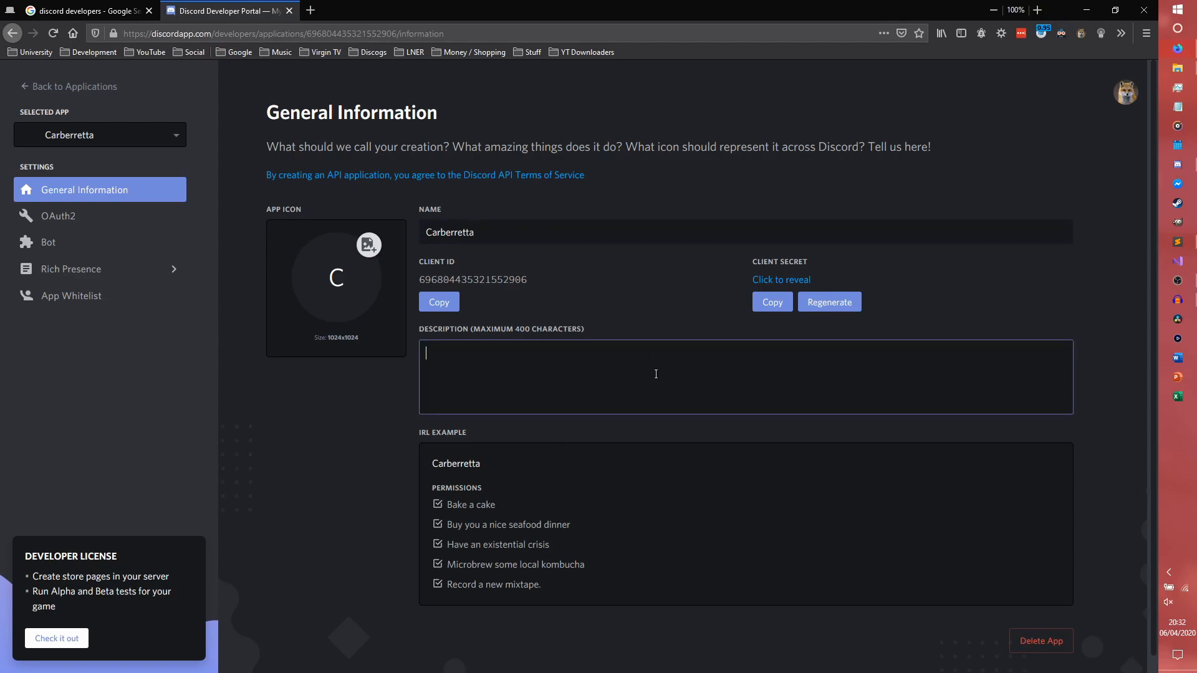
mouse_move(335, 277)
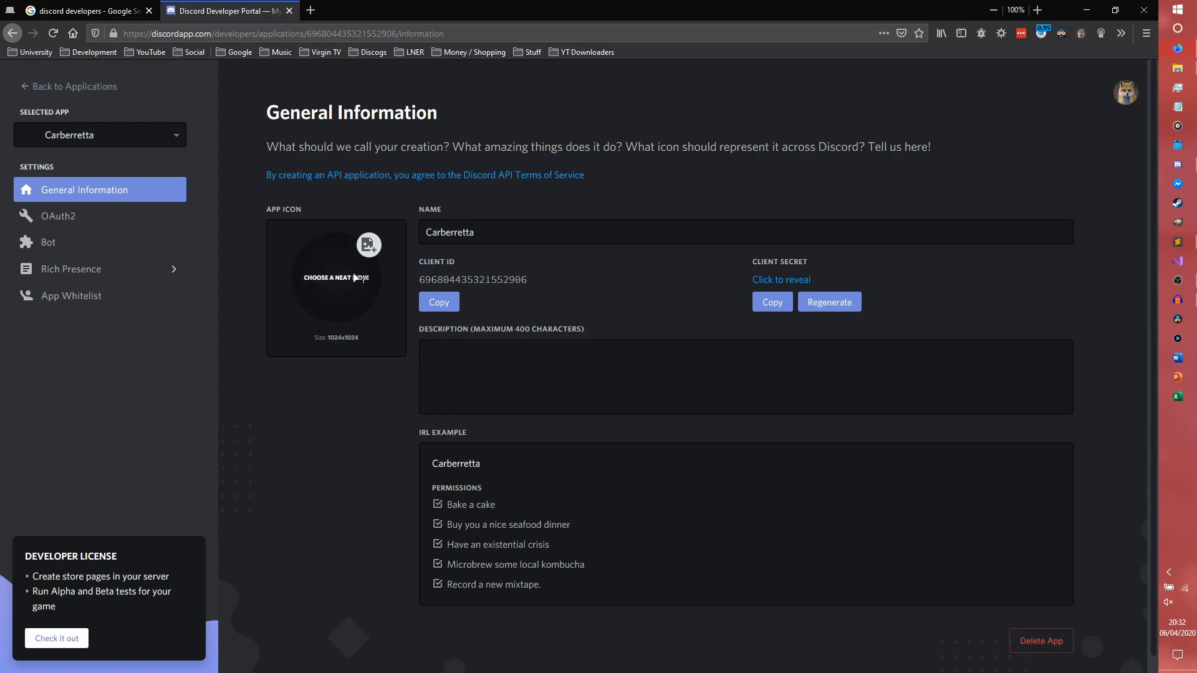
Step: Set the app icon to profile.png from D:\YouTube\Carberra\Branding\3 and save the change
click(369, 246)
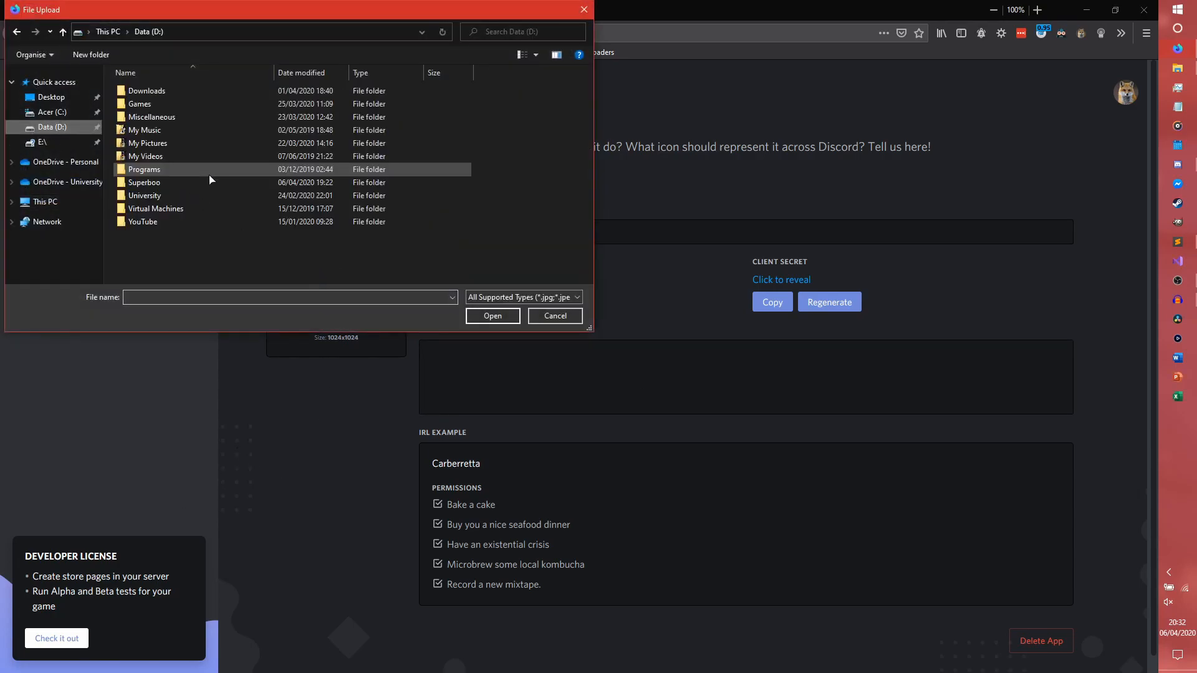
double_click(142, 222)
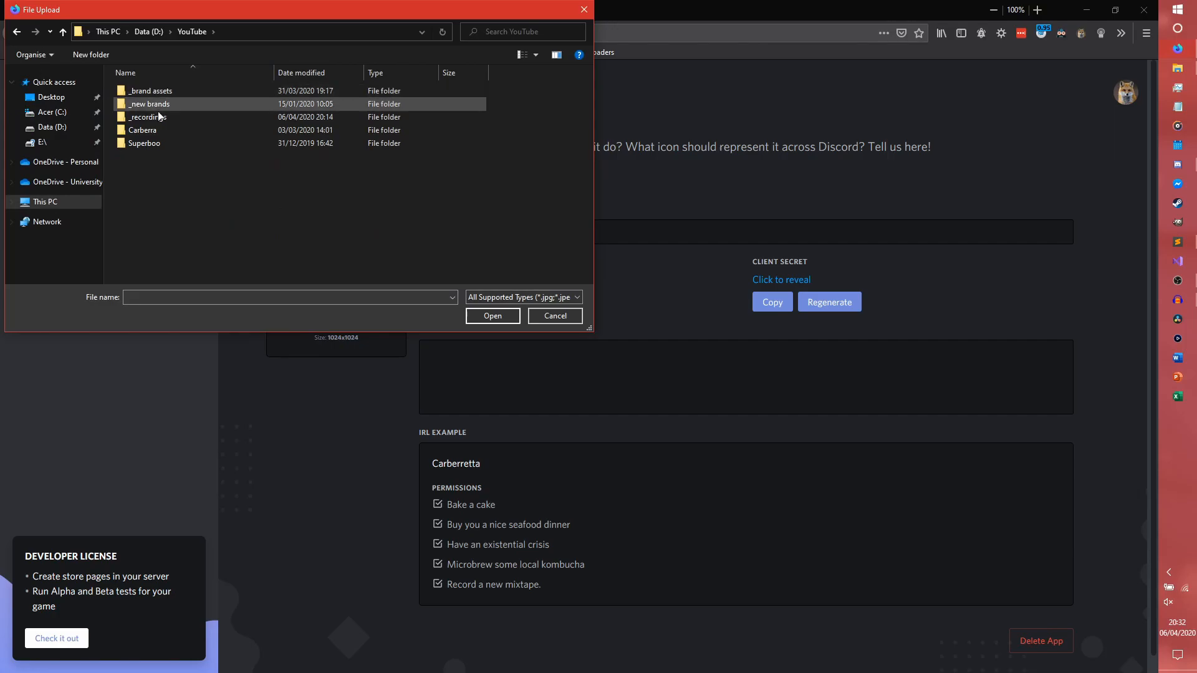
double_click(142, 129)
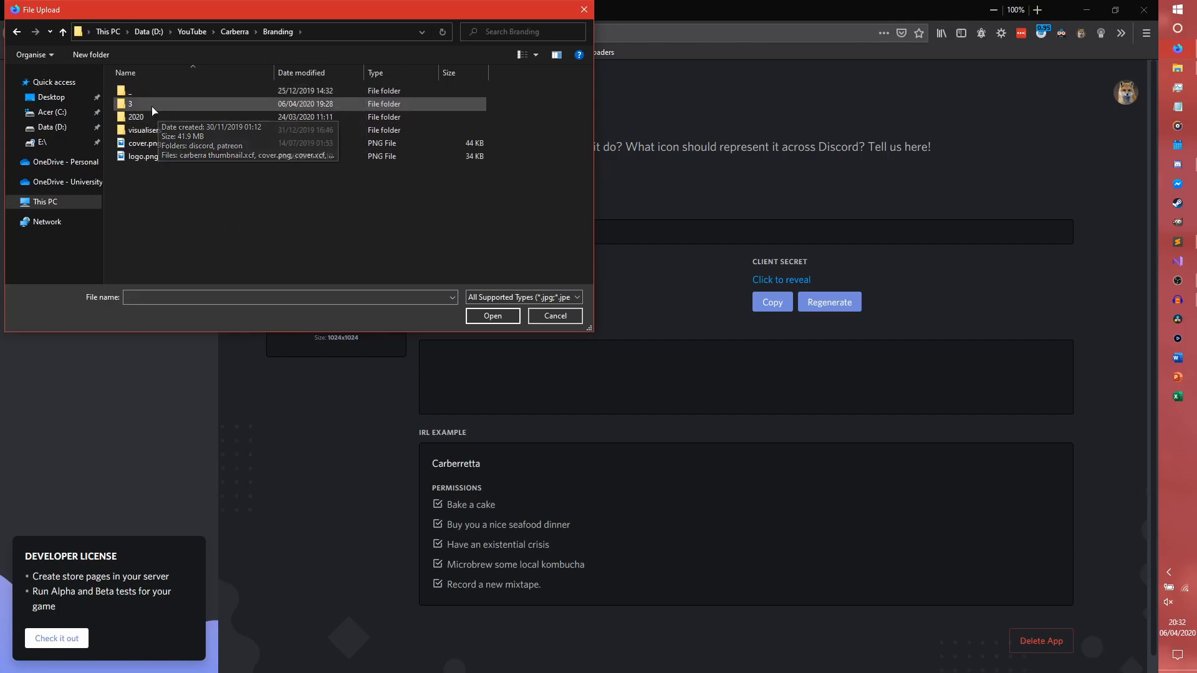
double_click(130, 104)
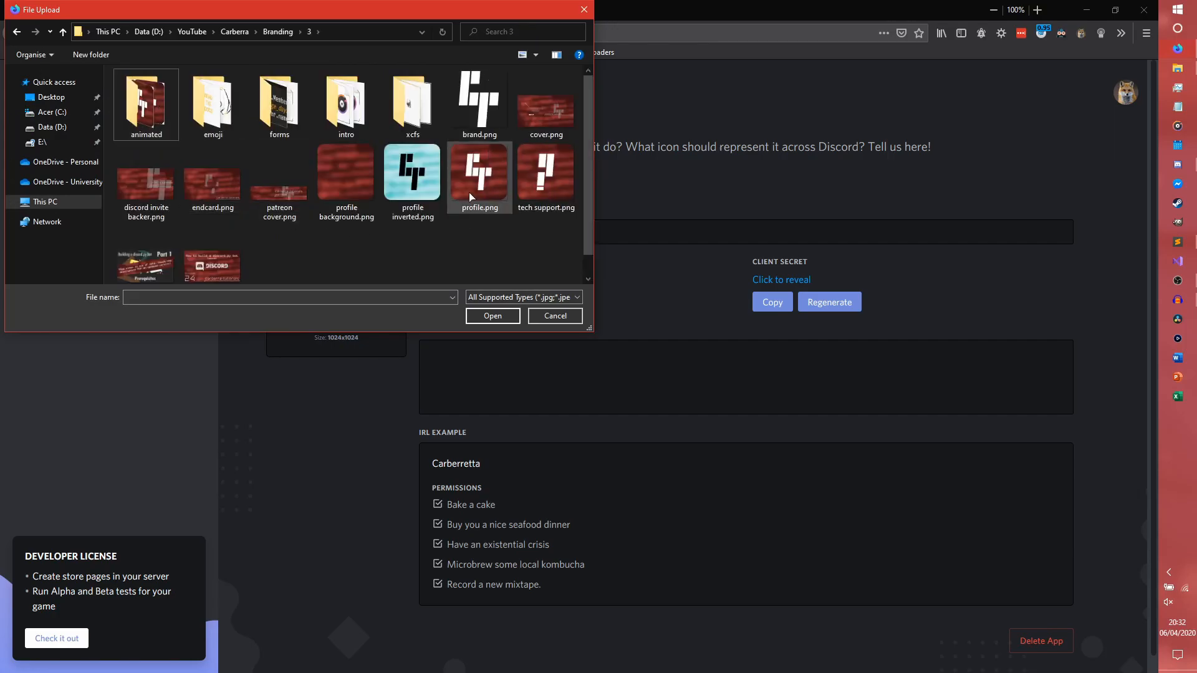
click(492, 315)
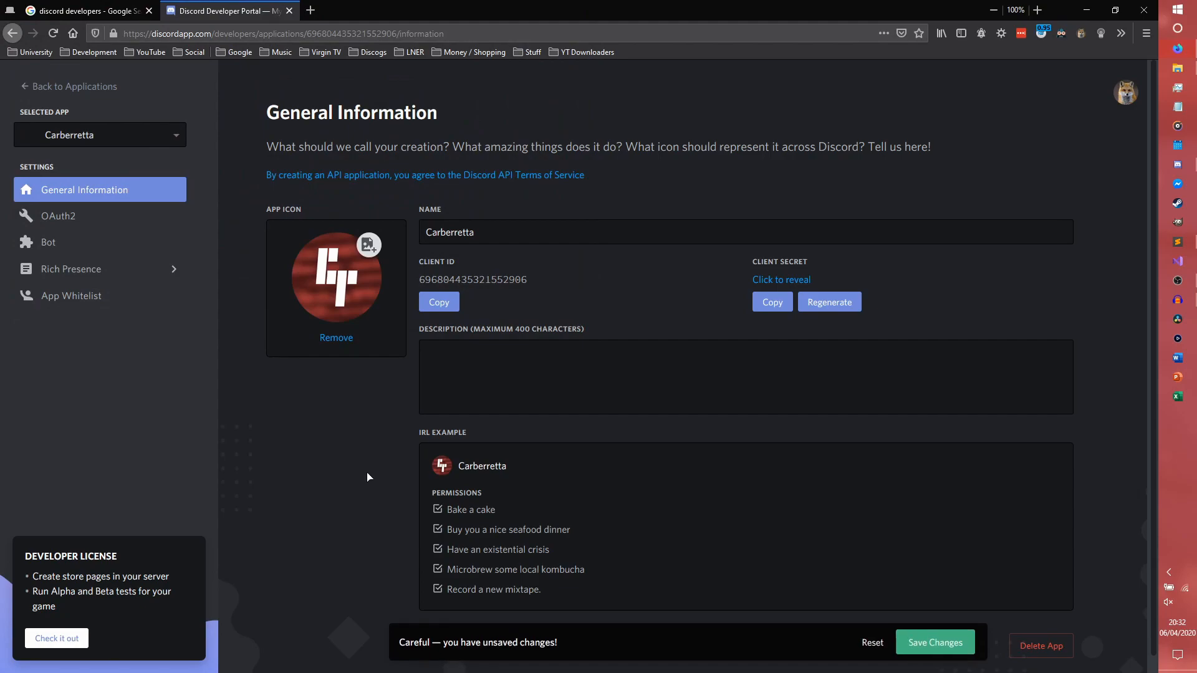
click(933, 642)
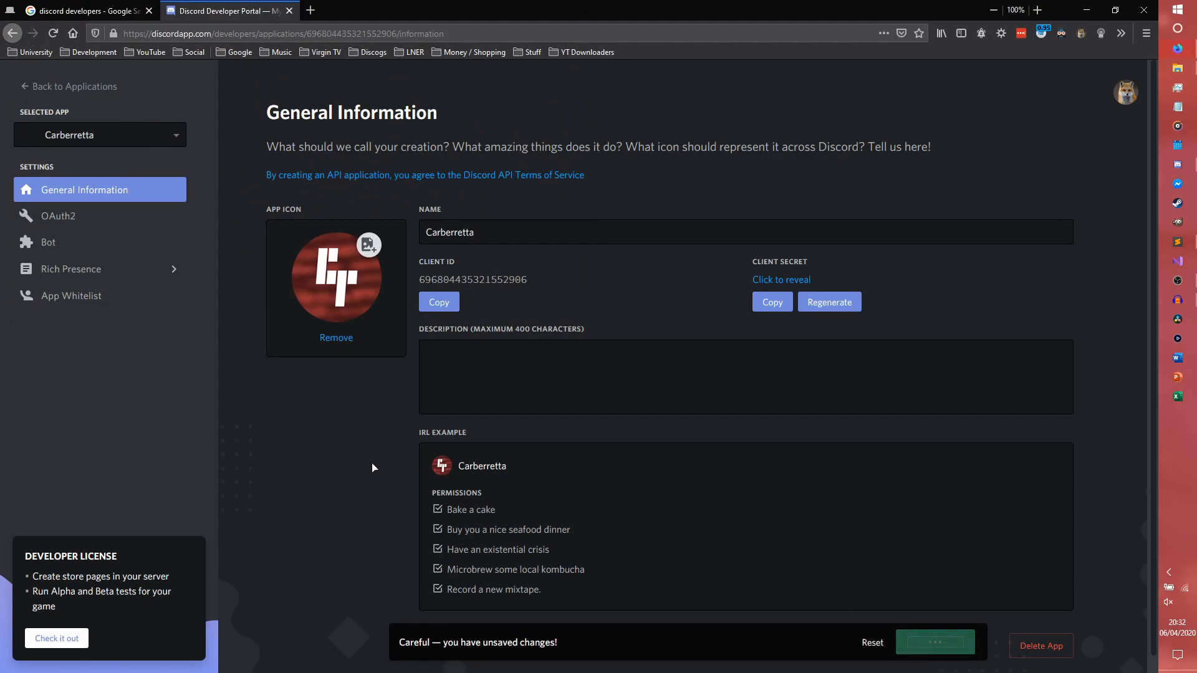
click(933, 642)
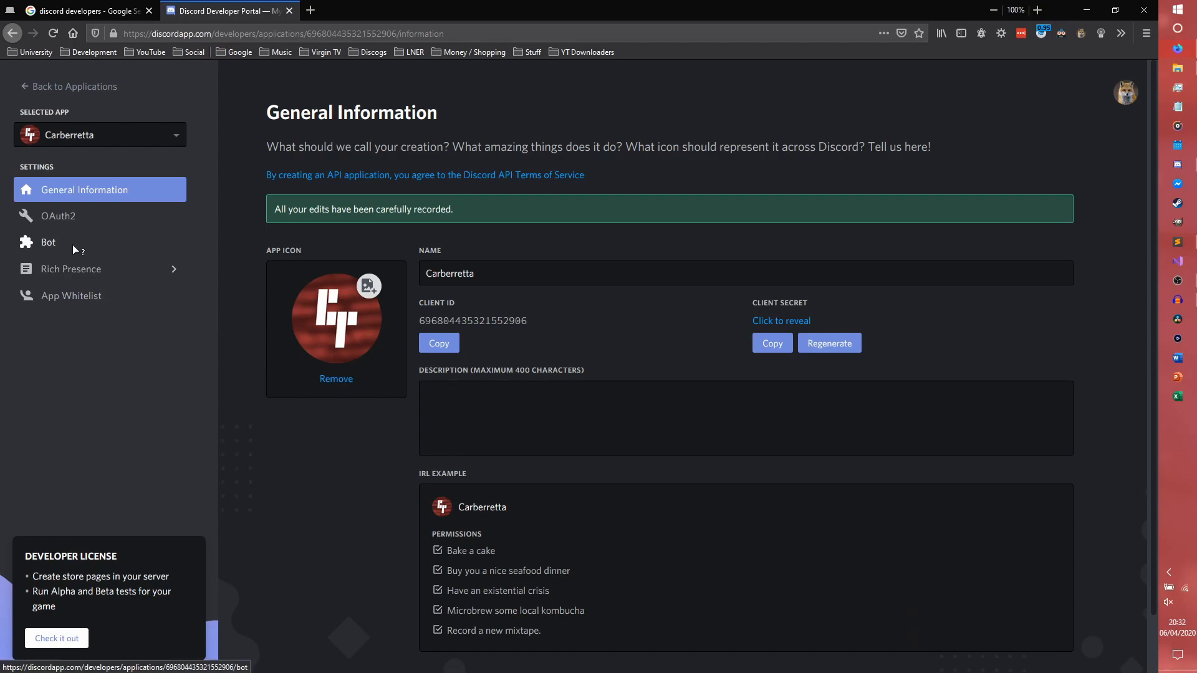
Step: Open the Bot settings page for Carberretta from the sidebar
click(49, 242)
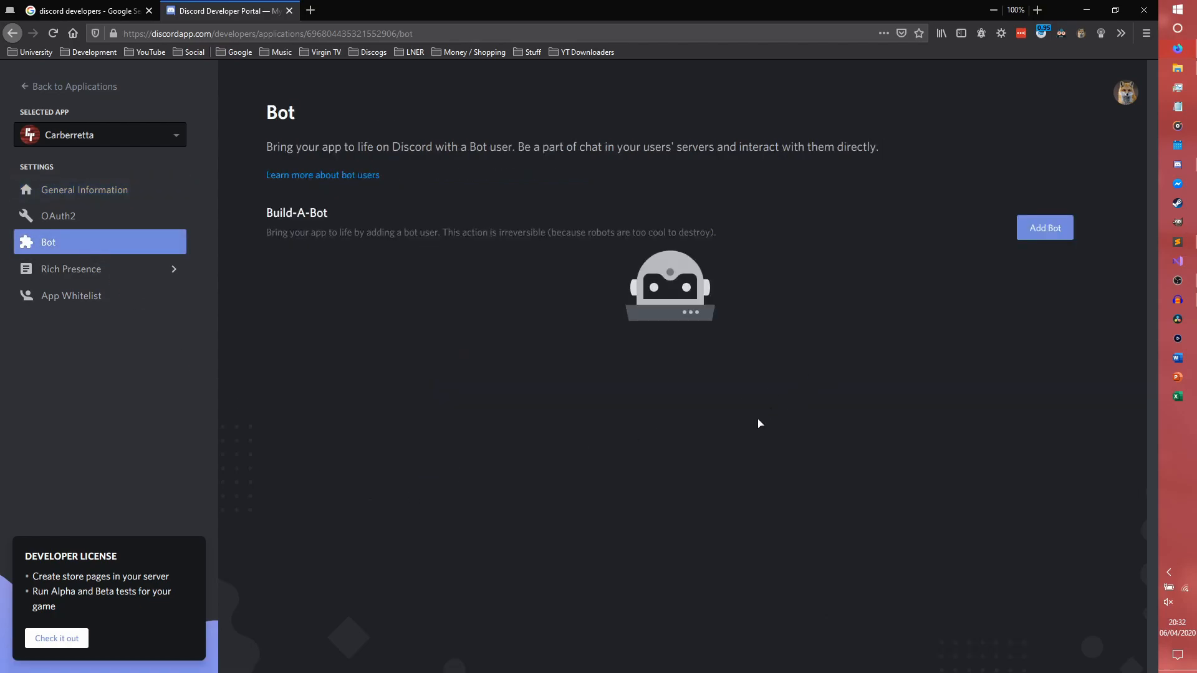
mouse_move(721, 434)
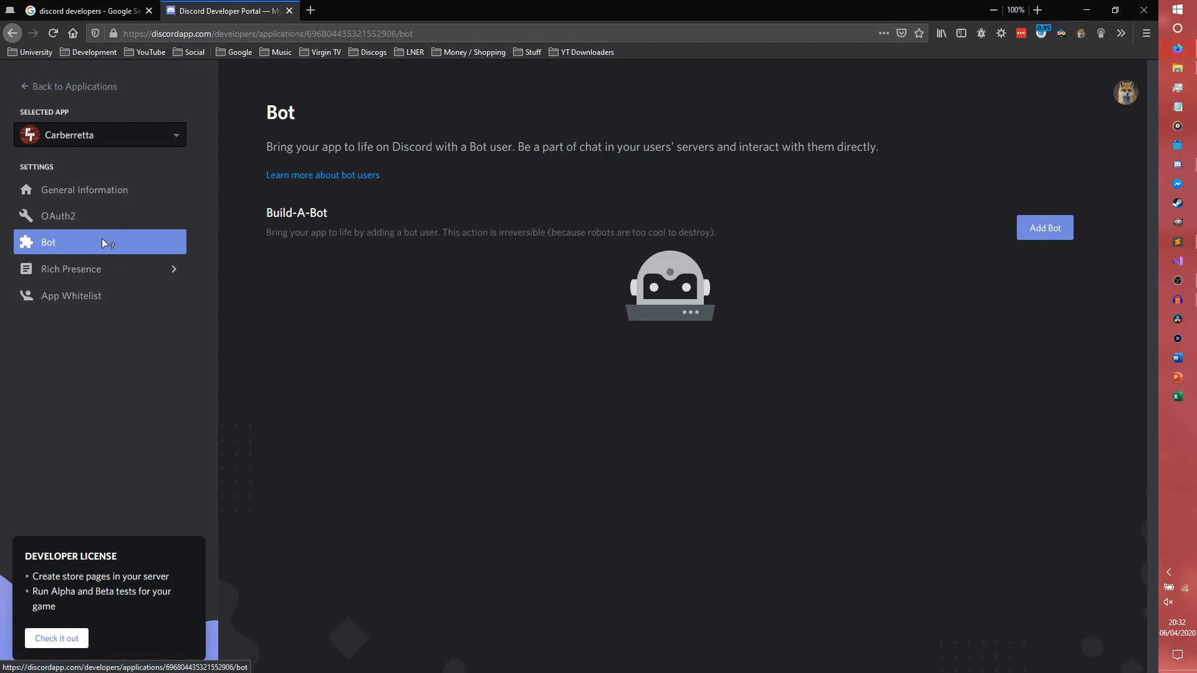
mouse_move(101, 219)
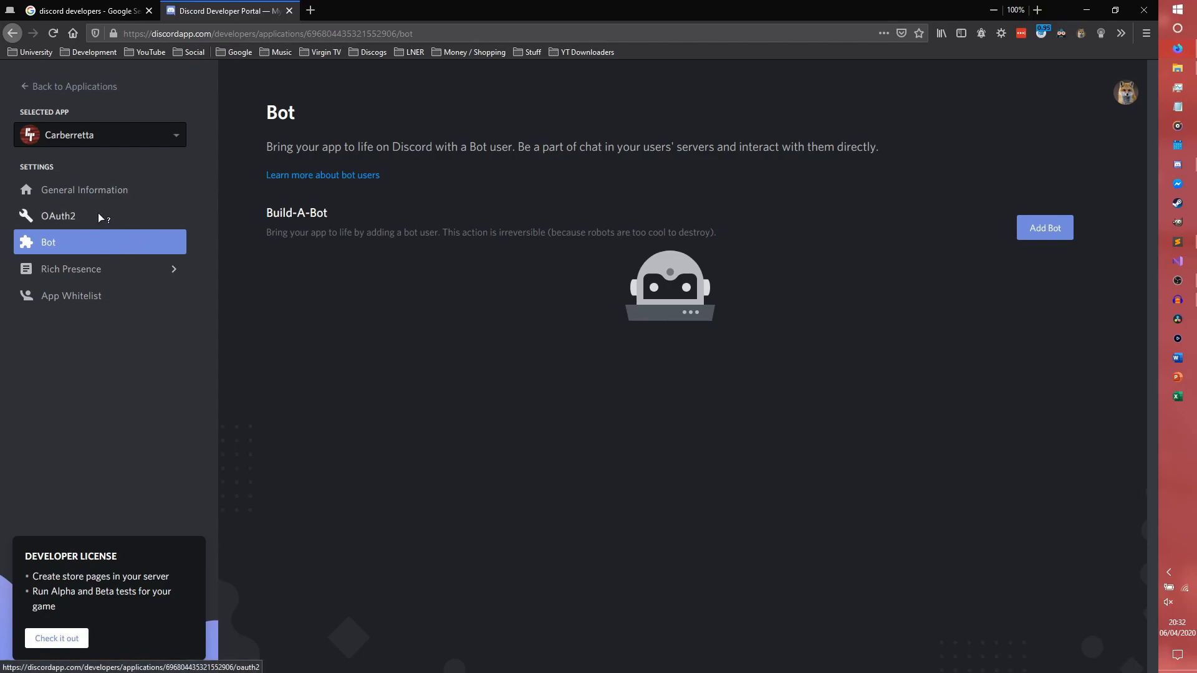
Step: Add a bot user to the Carberretta application and confirm it
click(1045, 227)
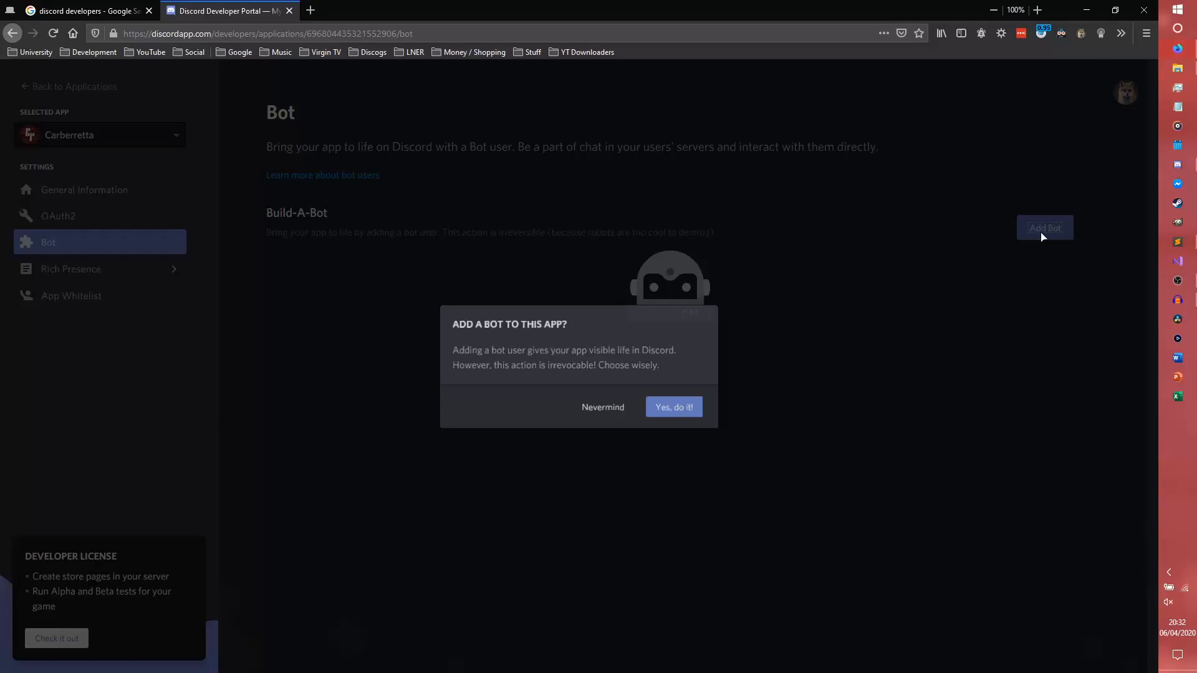
click(673, 406)
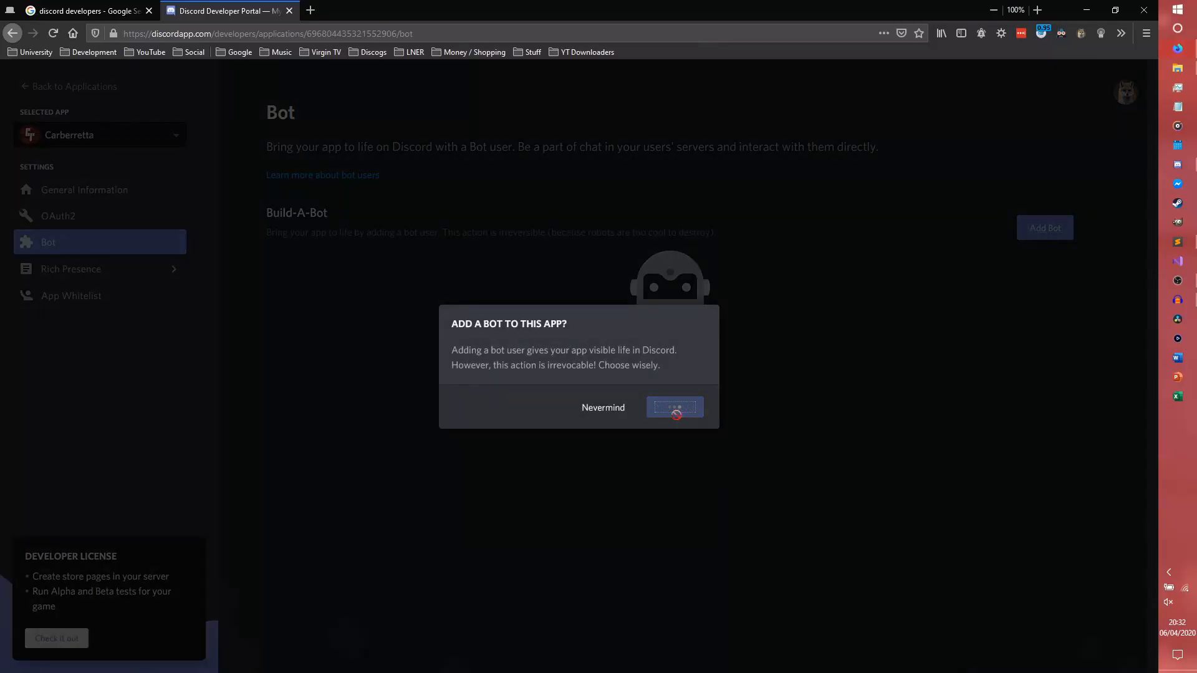
click(675, 406)
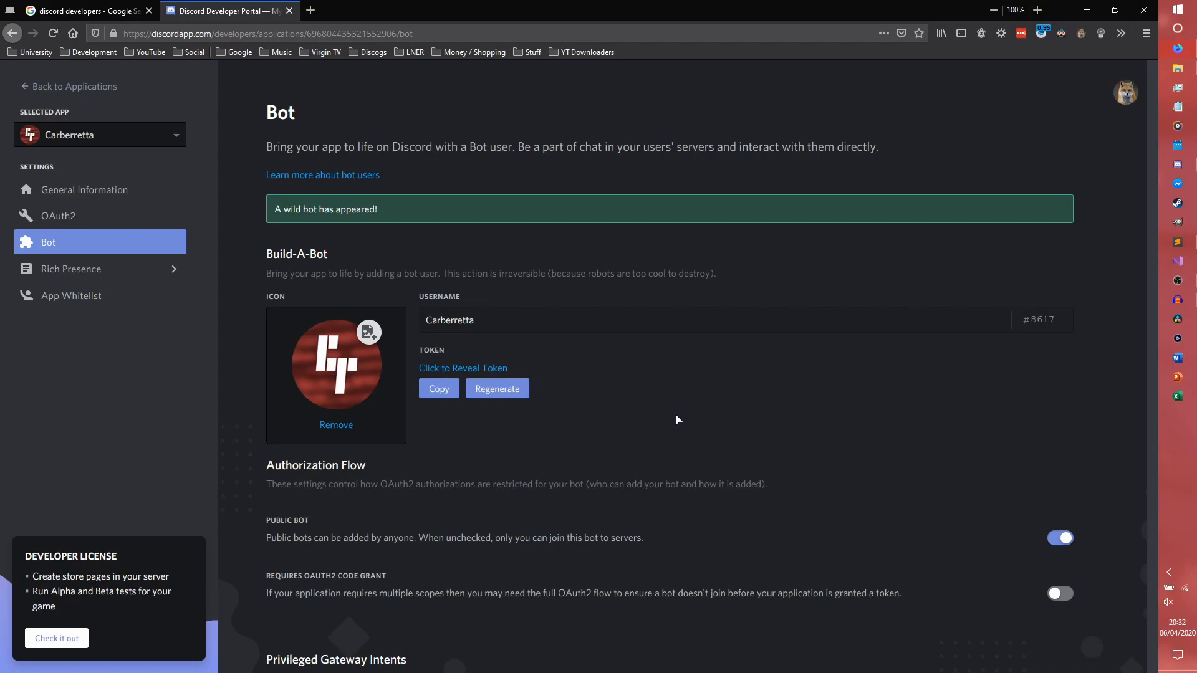
scroll(down, 3)
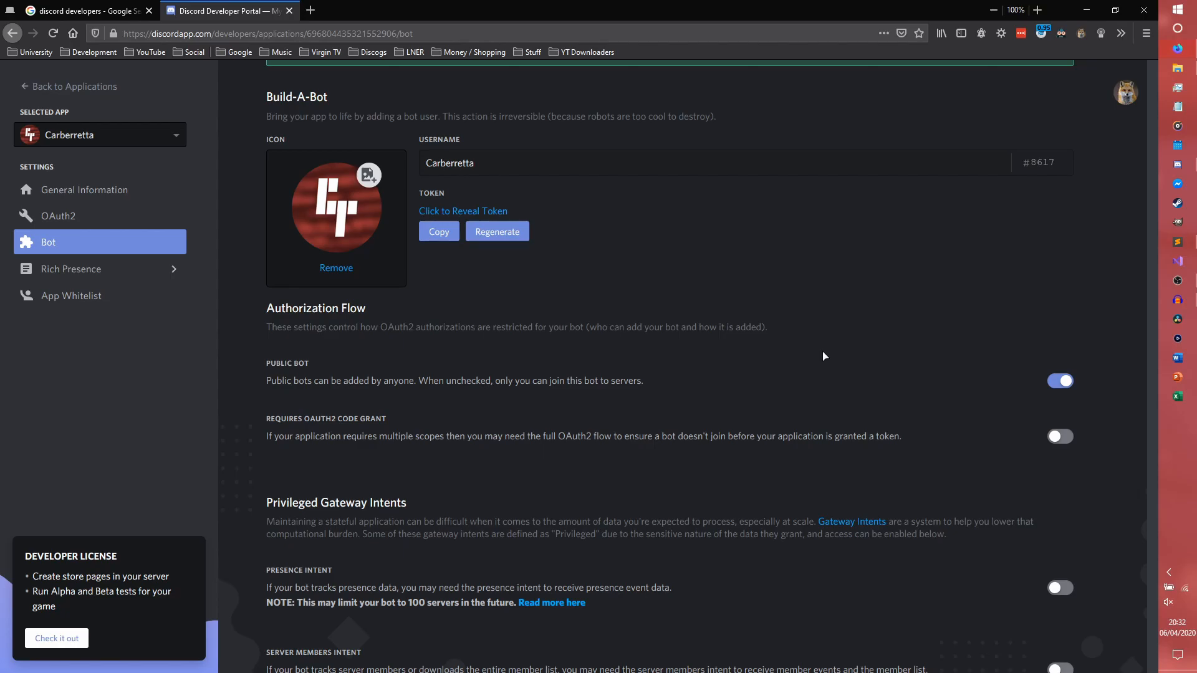
mouse_move(278, 363)
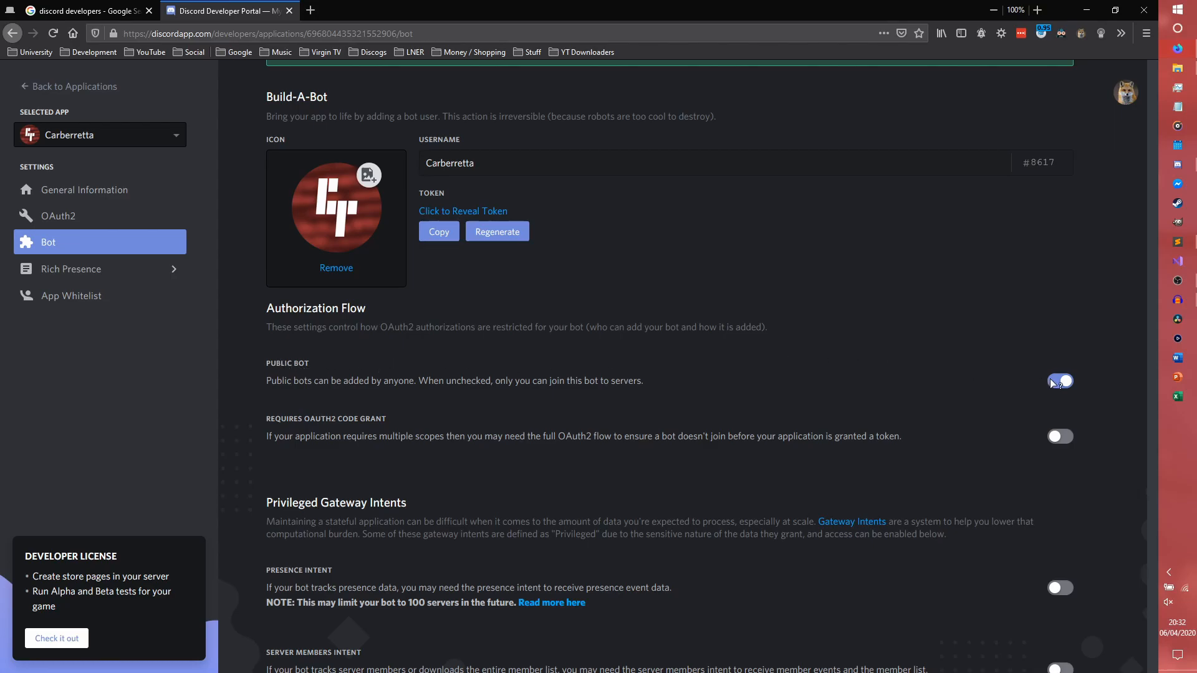
Step: Turn off Public Bot so only you can add Carberretta, and save the settings
click(1060, 382)
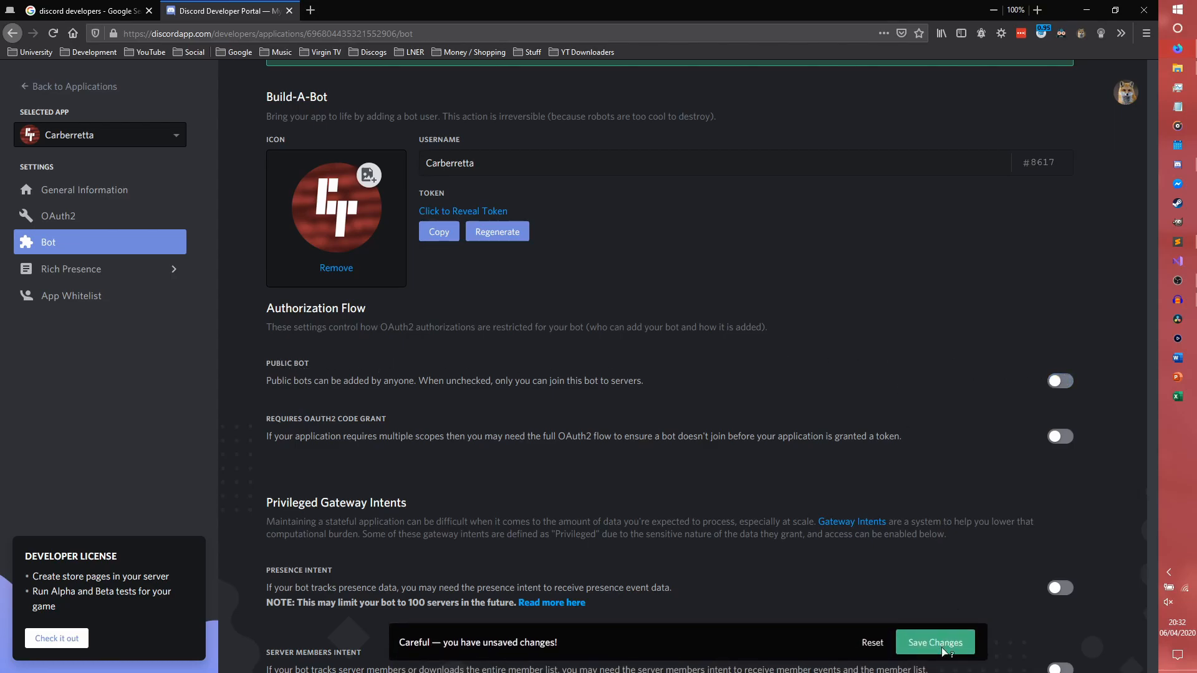
click(933, 642)
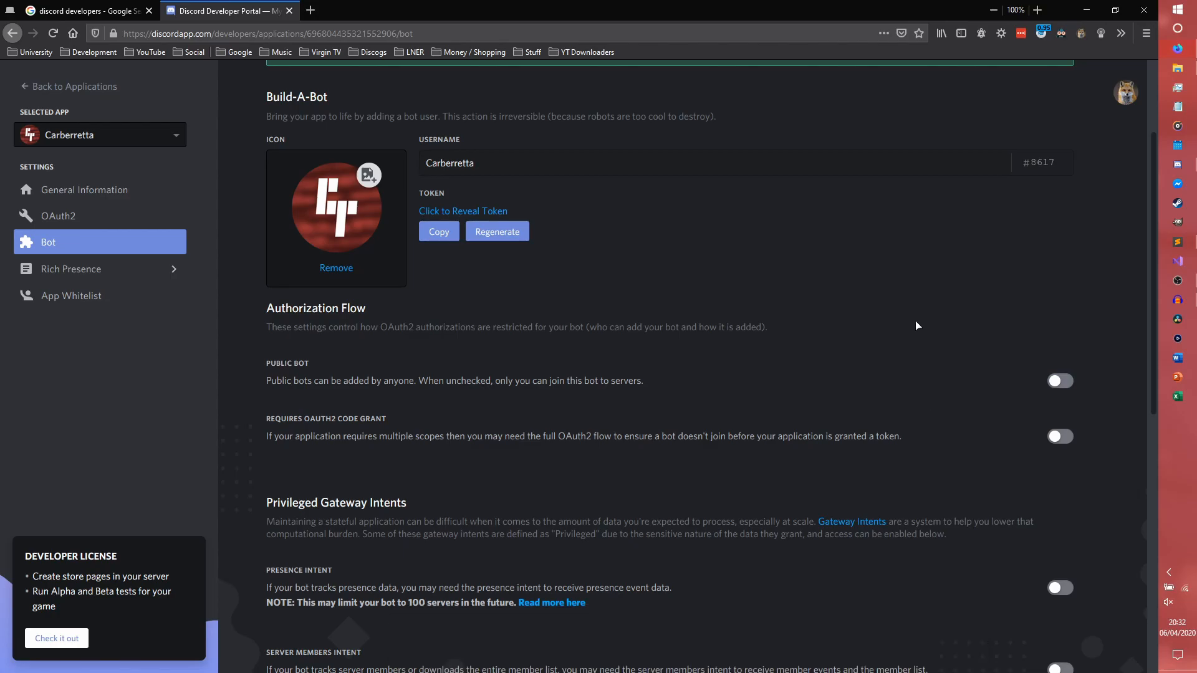
scroll(down, 3)
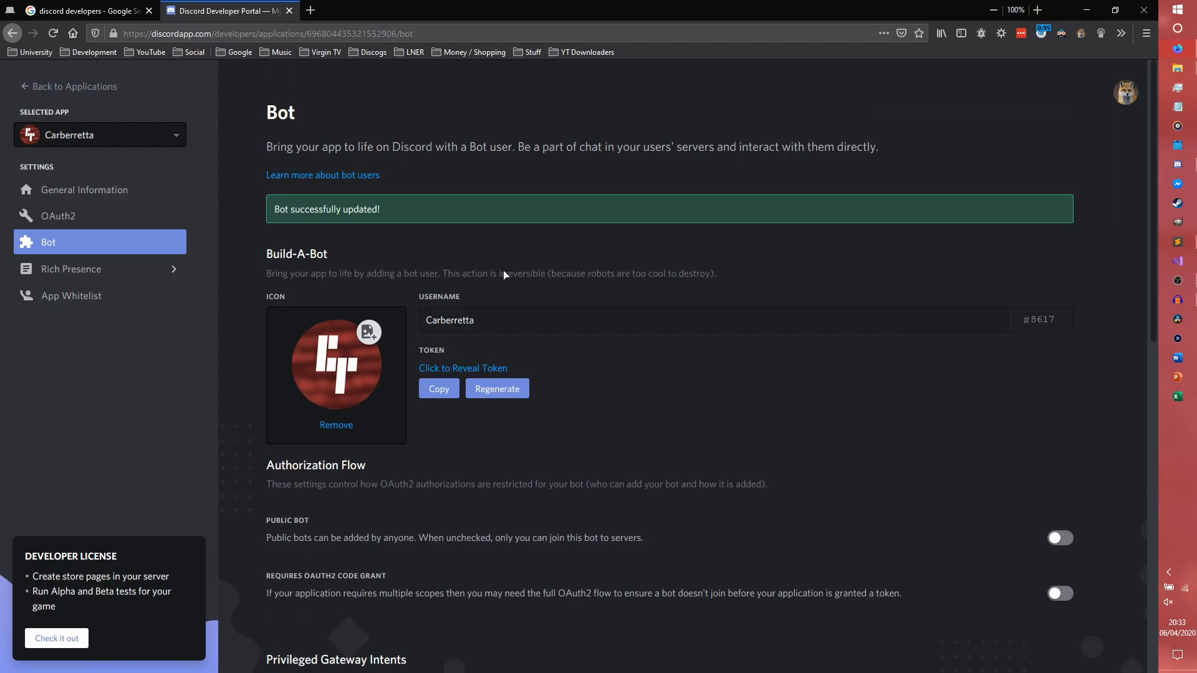
mouse_move(58, 216)
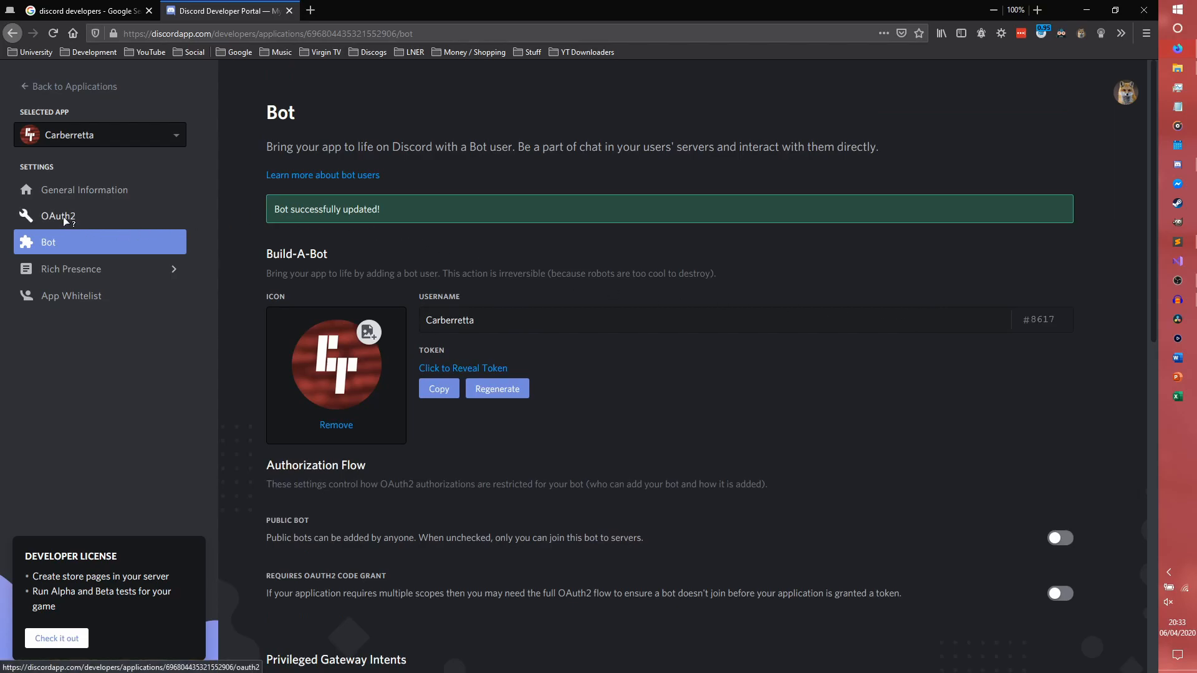
Step: In the OAuth2 URL generator, tick the bot scope and the Administrator permission (permissions=8)
click(59, 216)
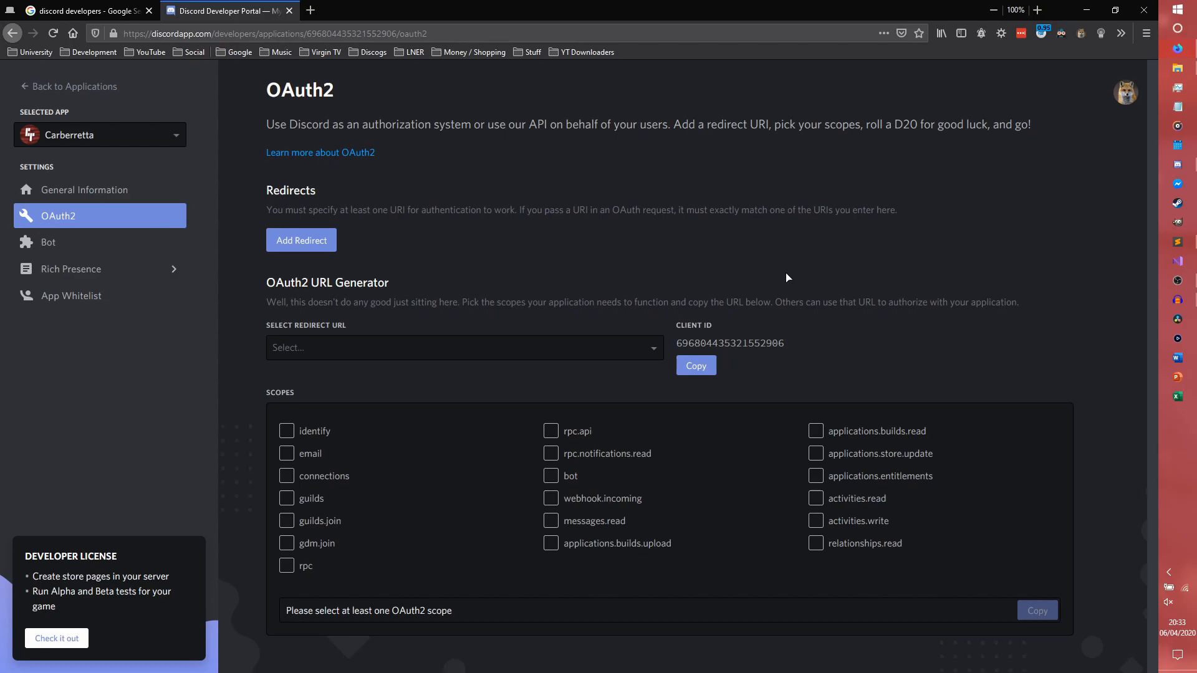
click(550, 475)
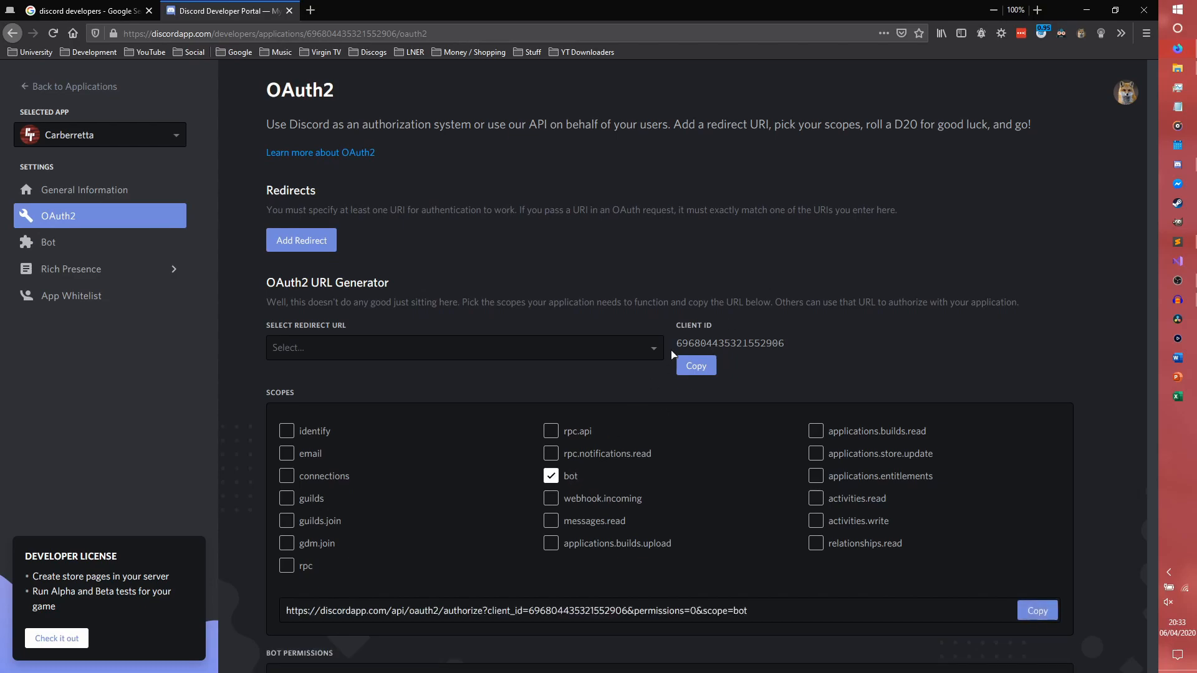
scroll(down, 3)
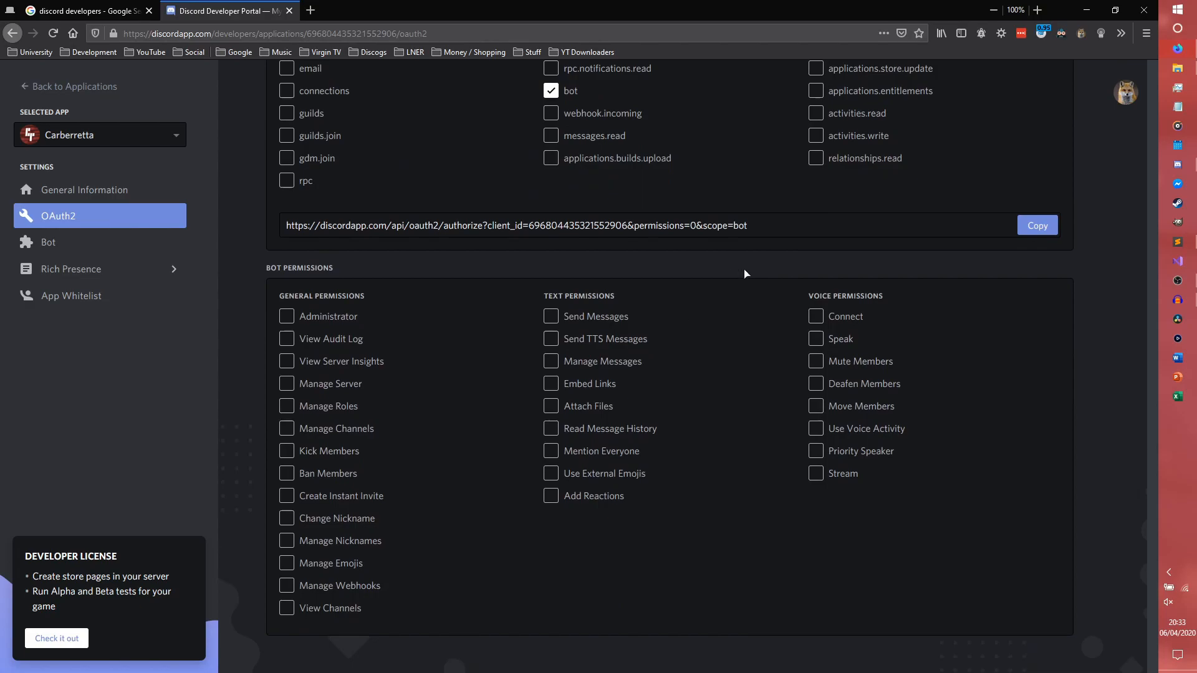
mouse_move(339, 324)
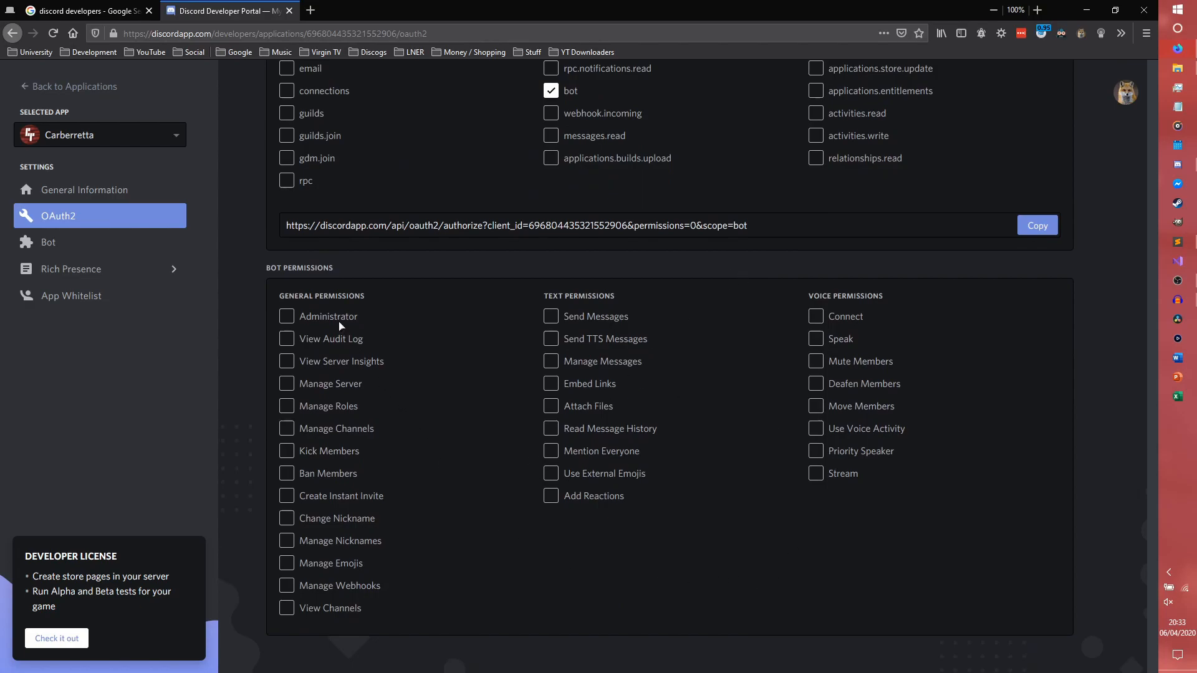
click(287, 315)
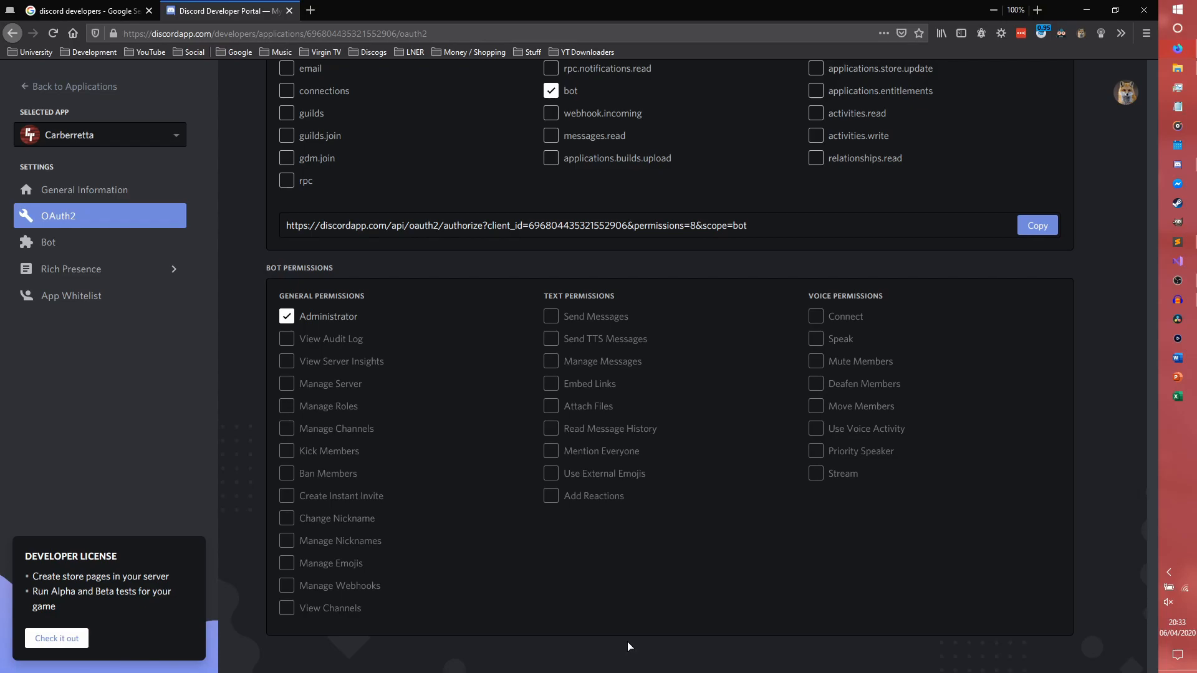
mouse_move(330, 448)
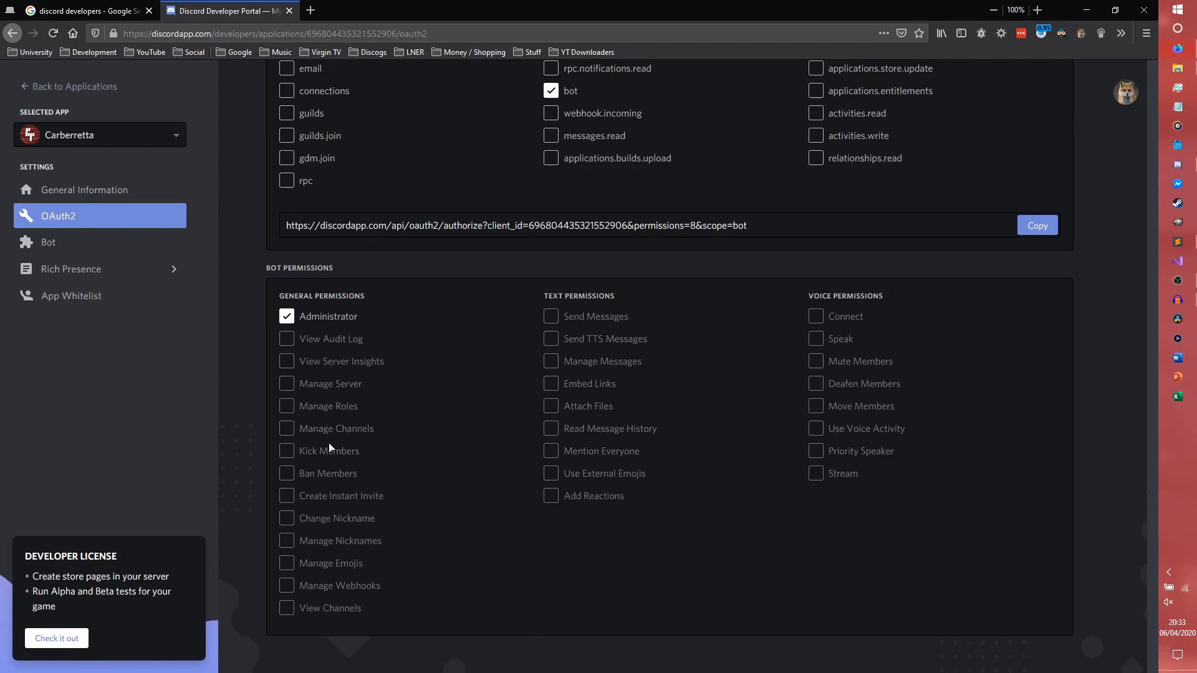
mouse_move(617, 392)
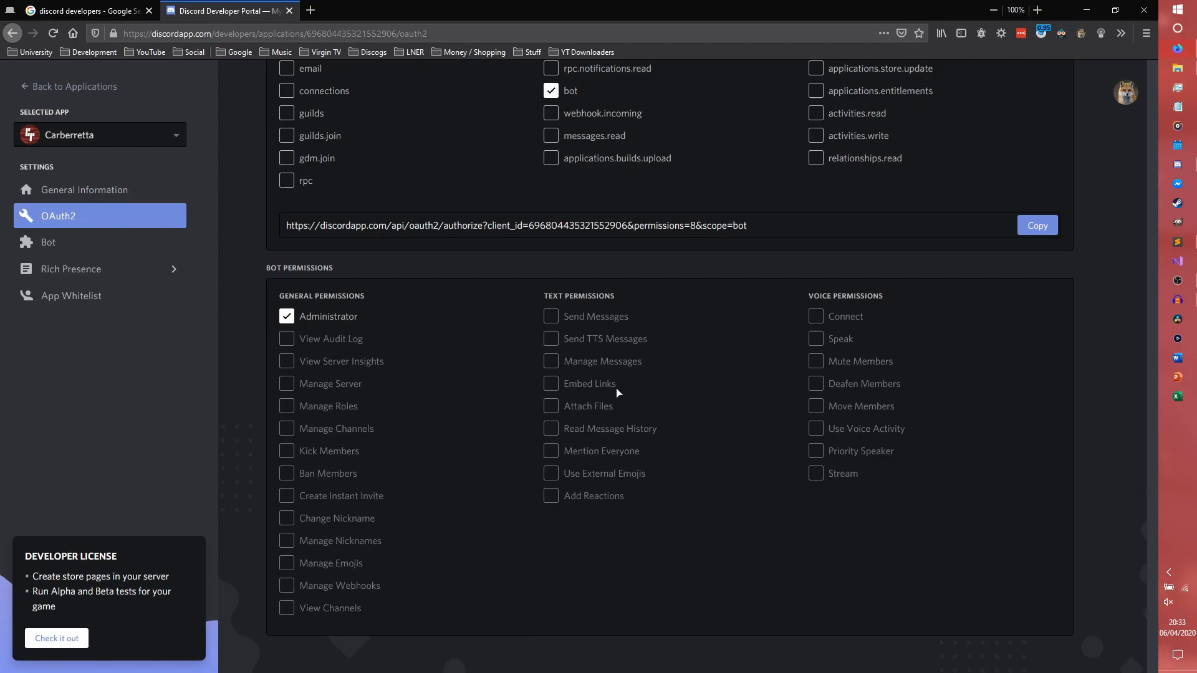
mouse_move(700, 567)
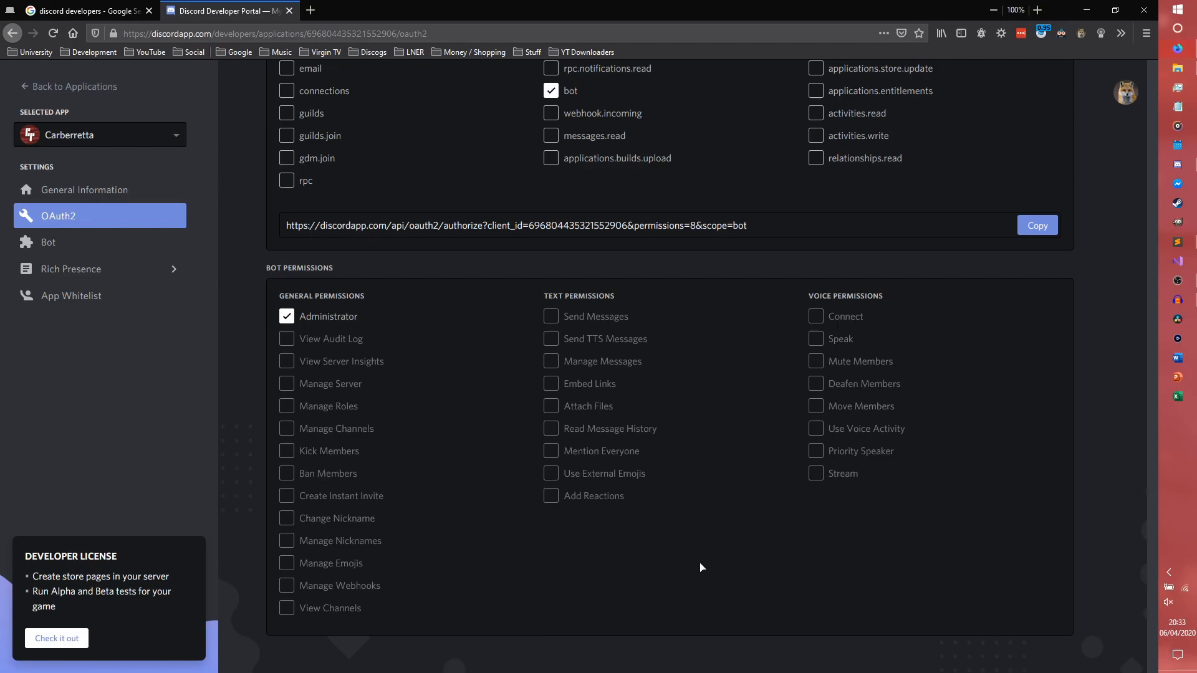
mouse_move(817, 224)
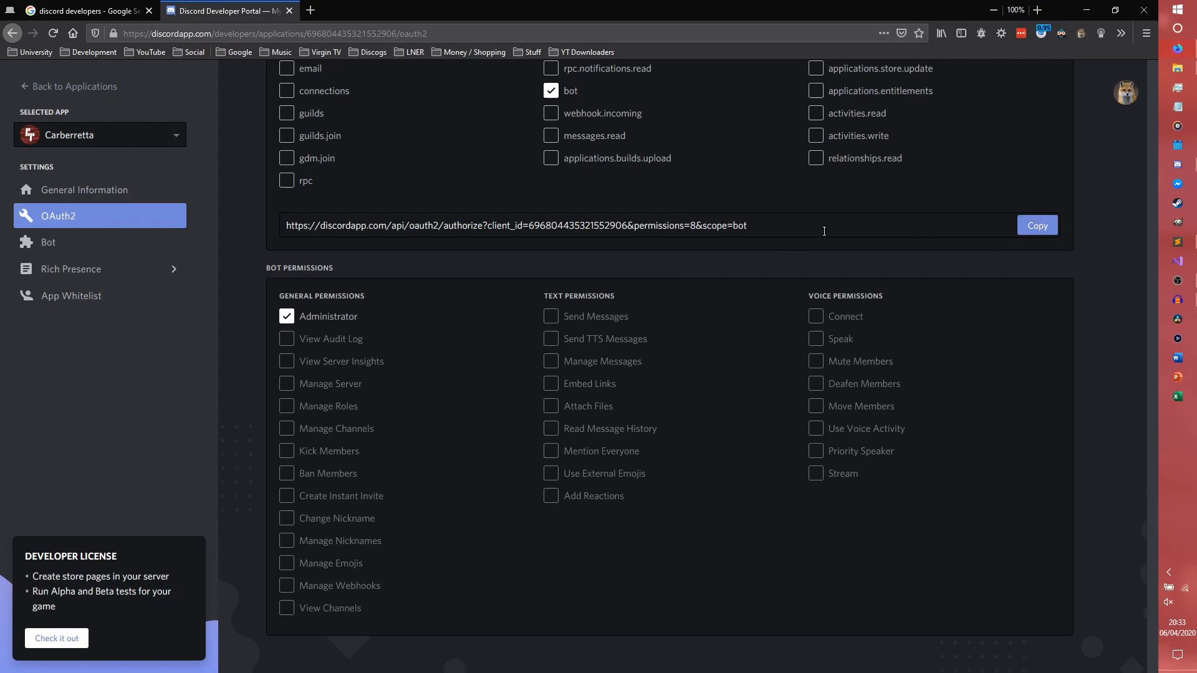
Step: Copy the invite URL, open it and choose Carberra Tutorials as the target server
click(1036, 226)
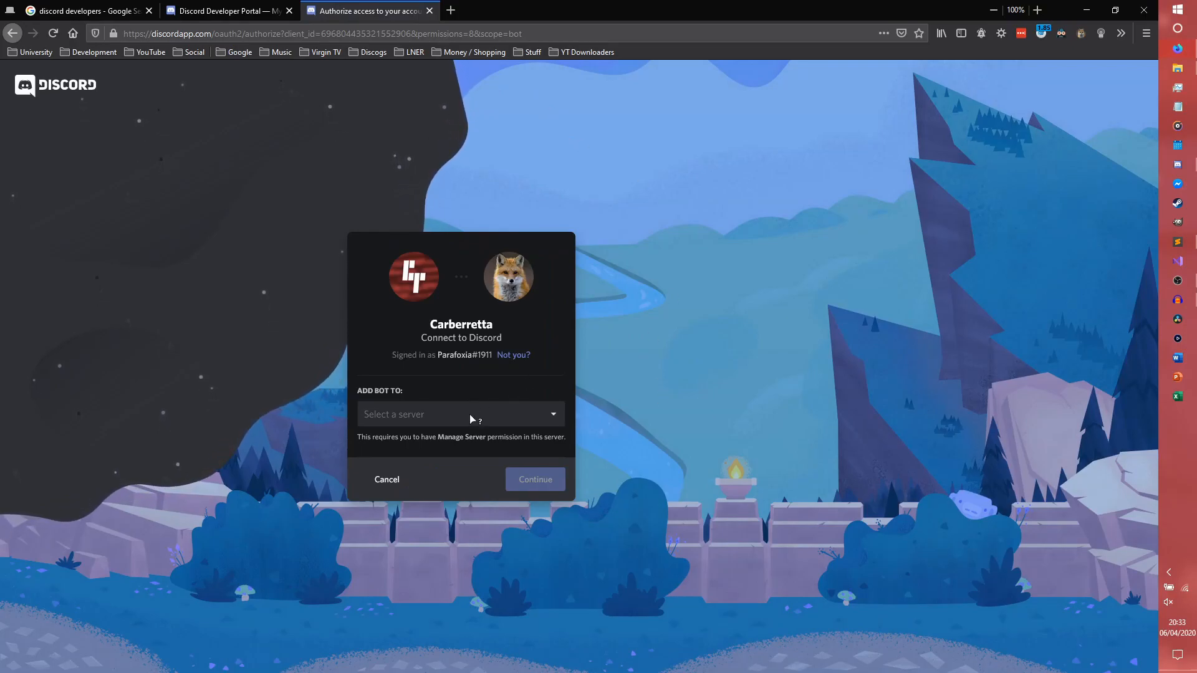
click(460, 414)
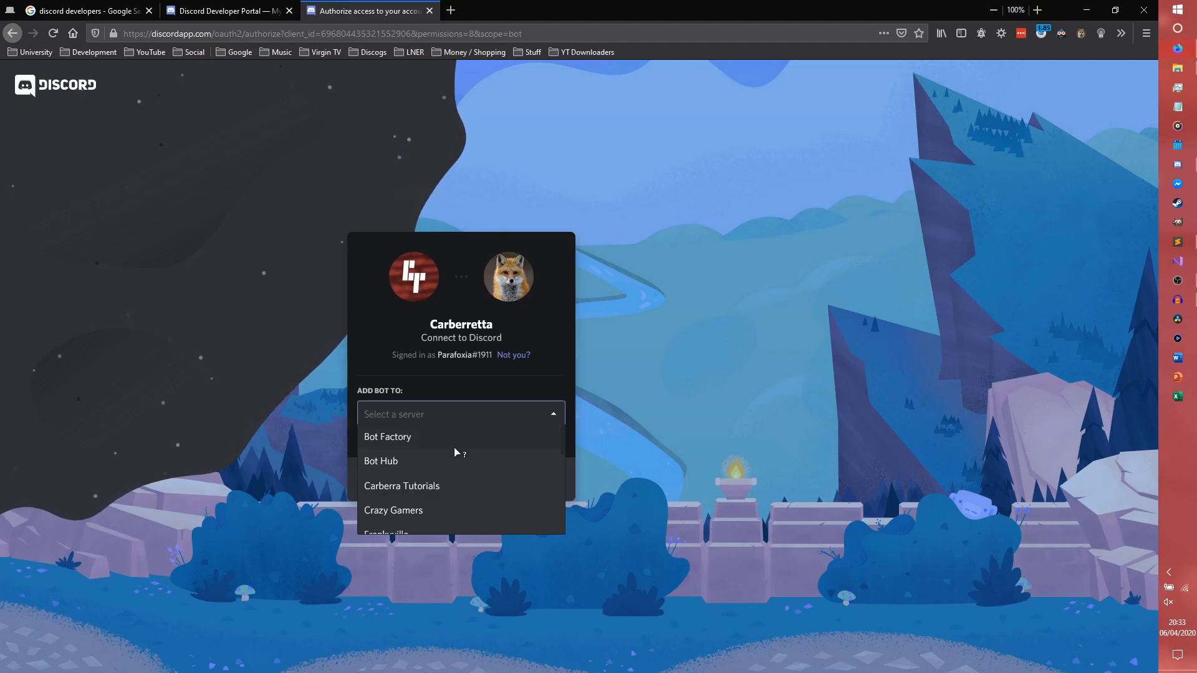
click(402, 486)
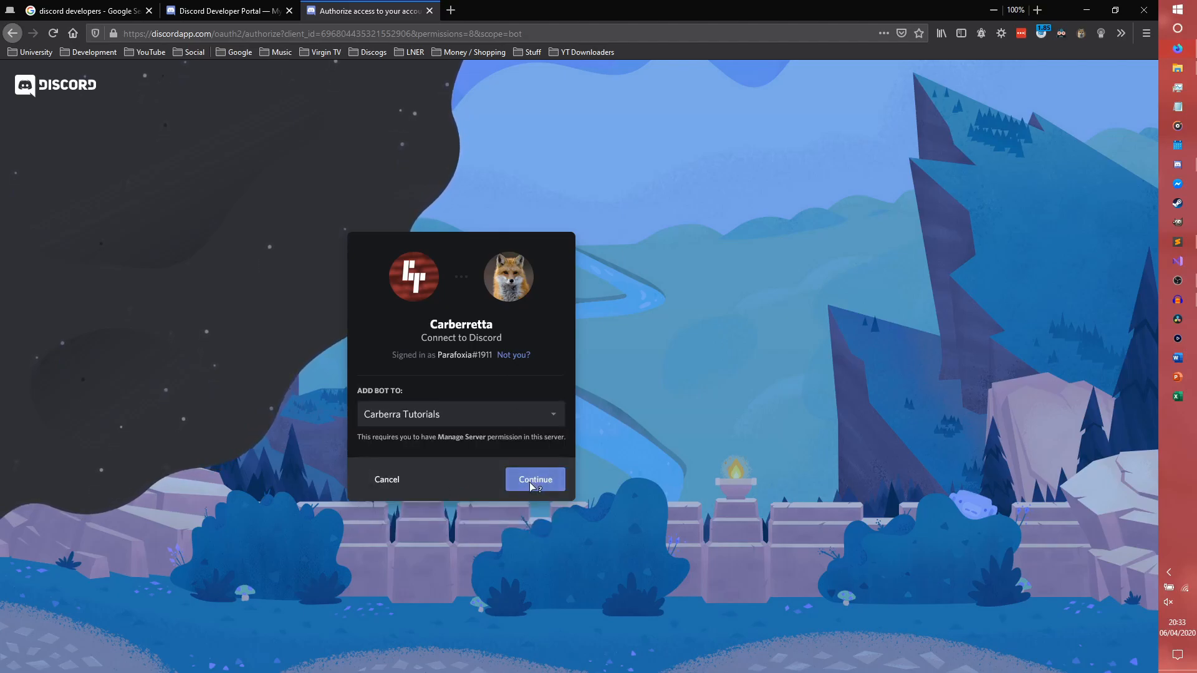
click(535, 479)
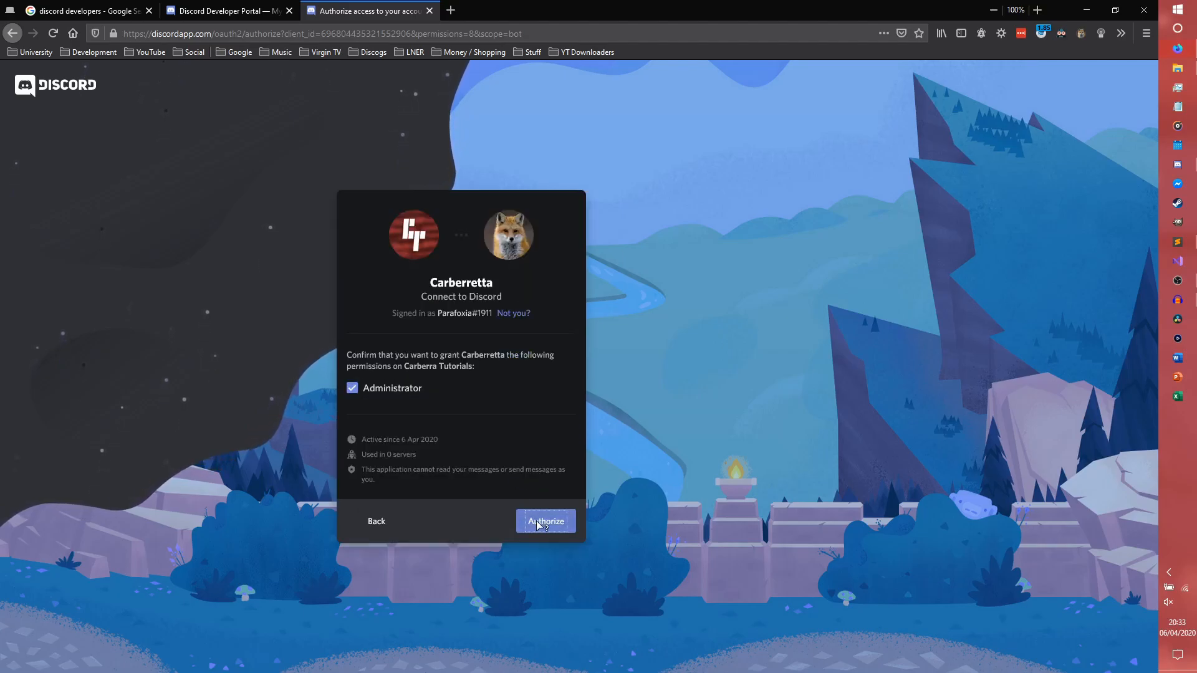
Step: Authorize Carberretta with Administrator permission, pass the captcha and switch to Discord
click(544, 521)
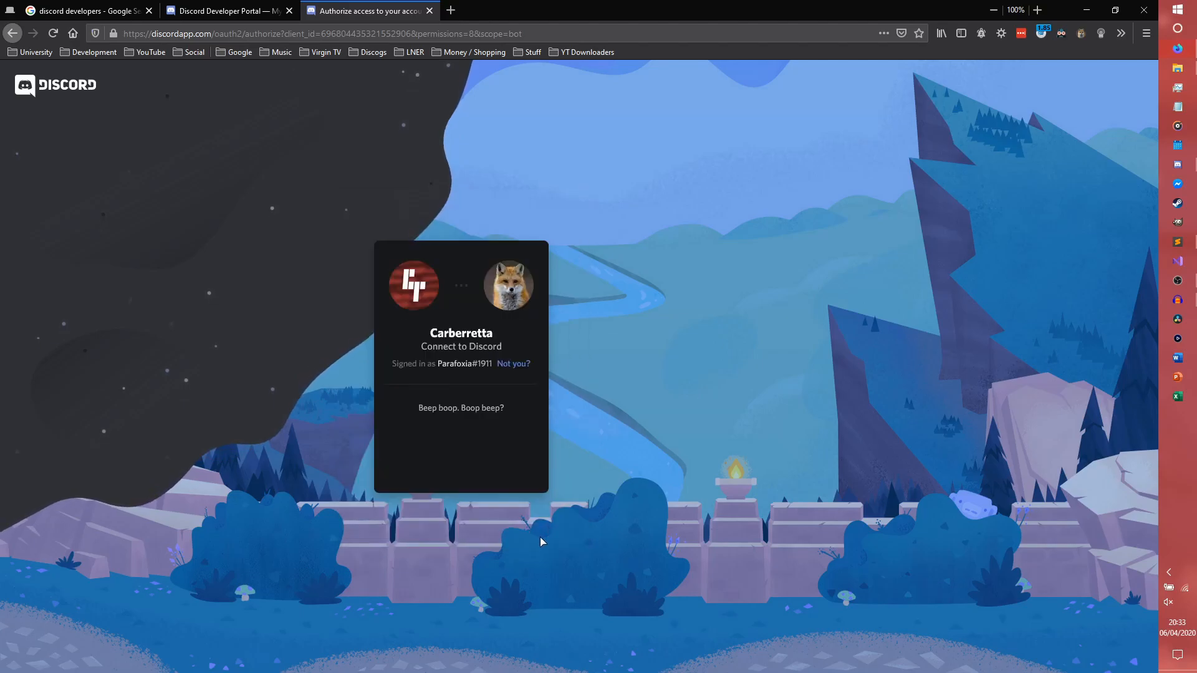
click(387, 448)
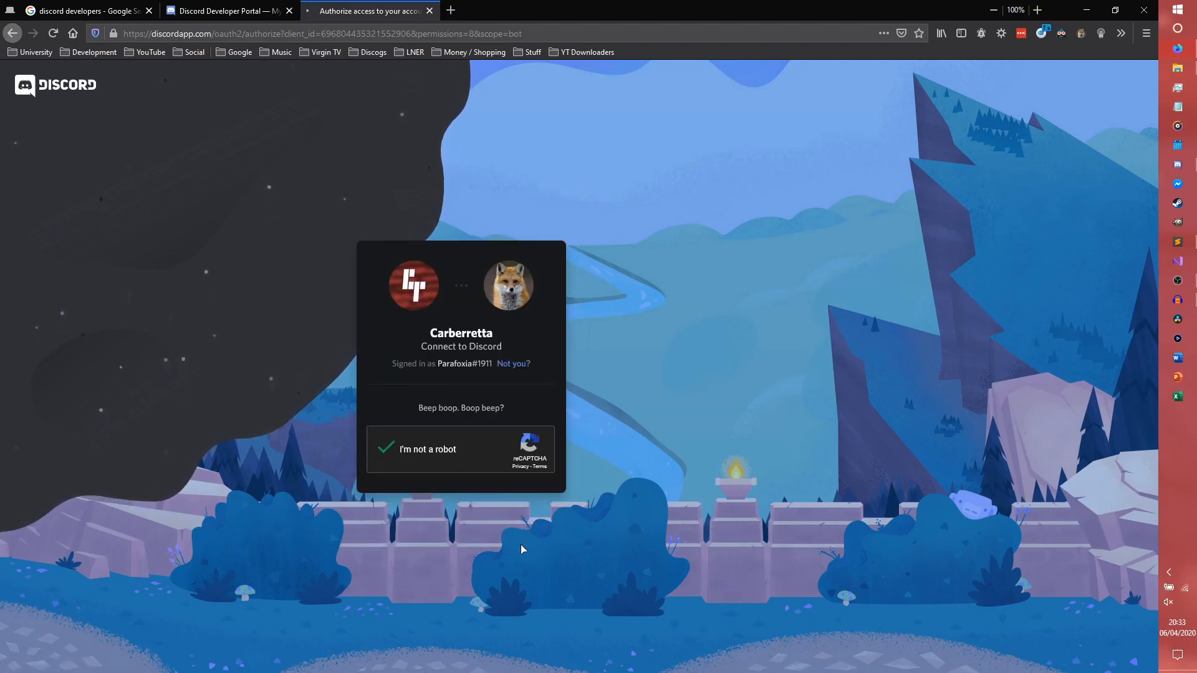
click(387, 449)
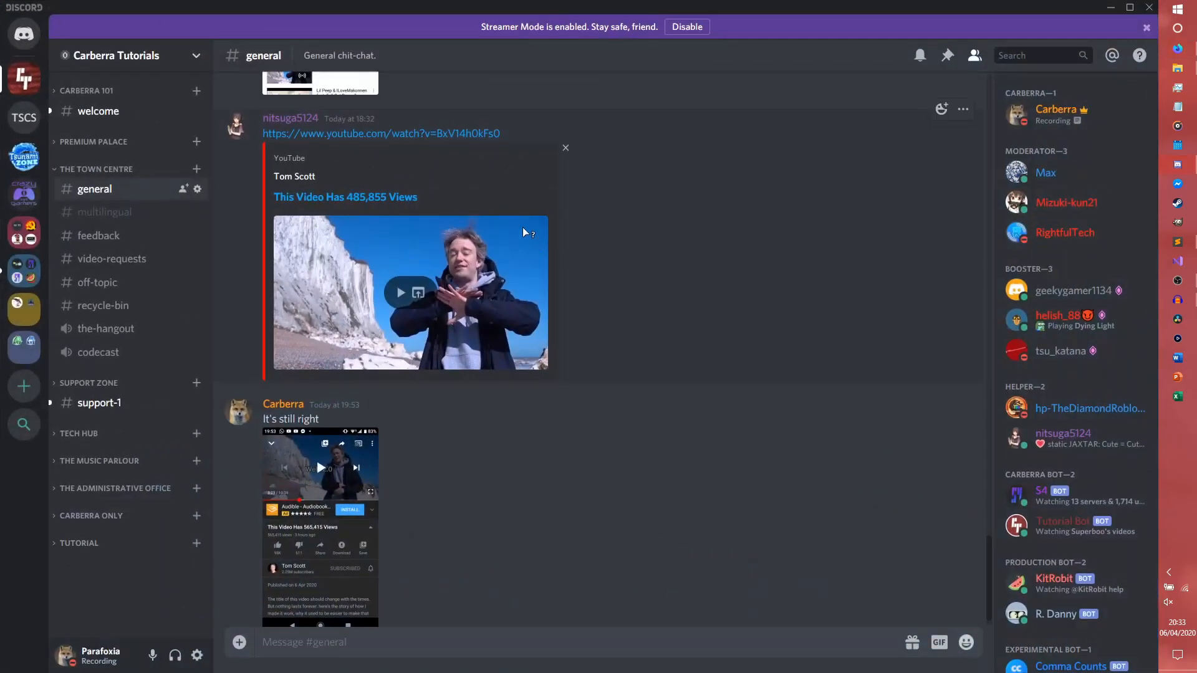
Step: Open the #welcome channel showing Carberretta's join announcement
click(97, 111)
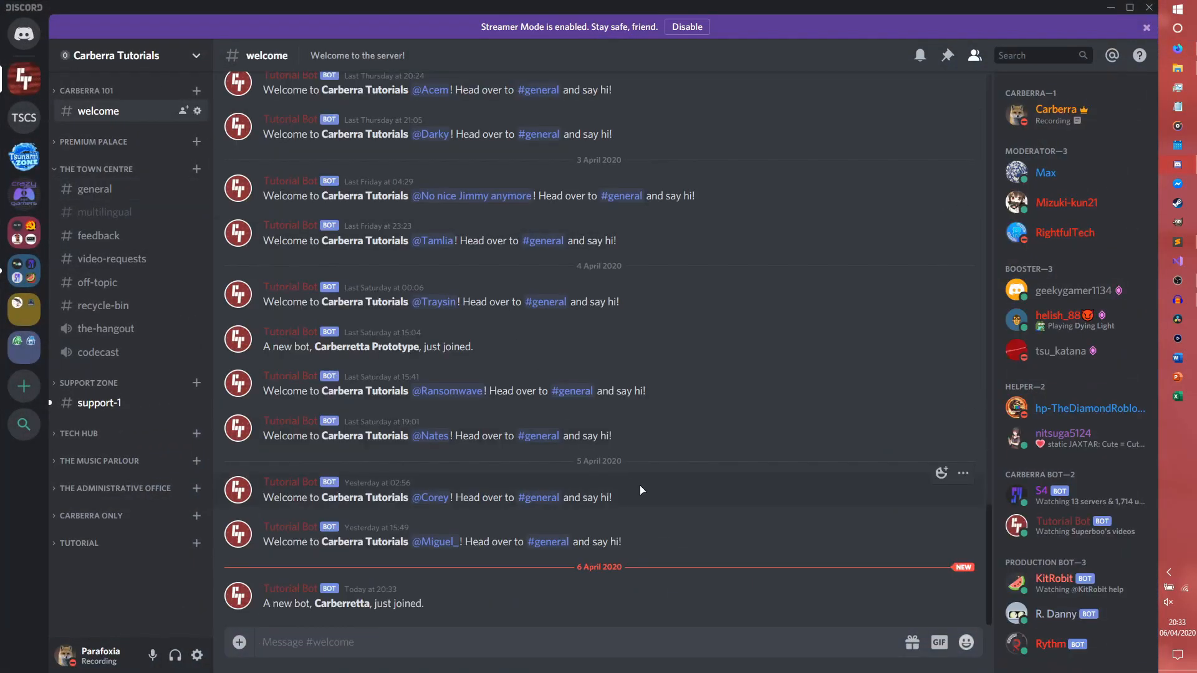
mouse_move(478, 609)
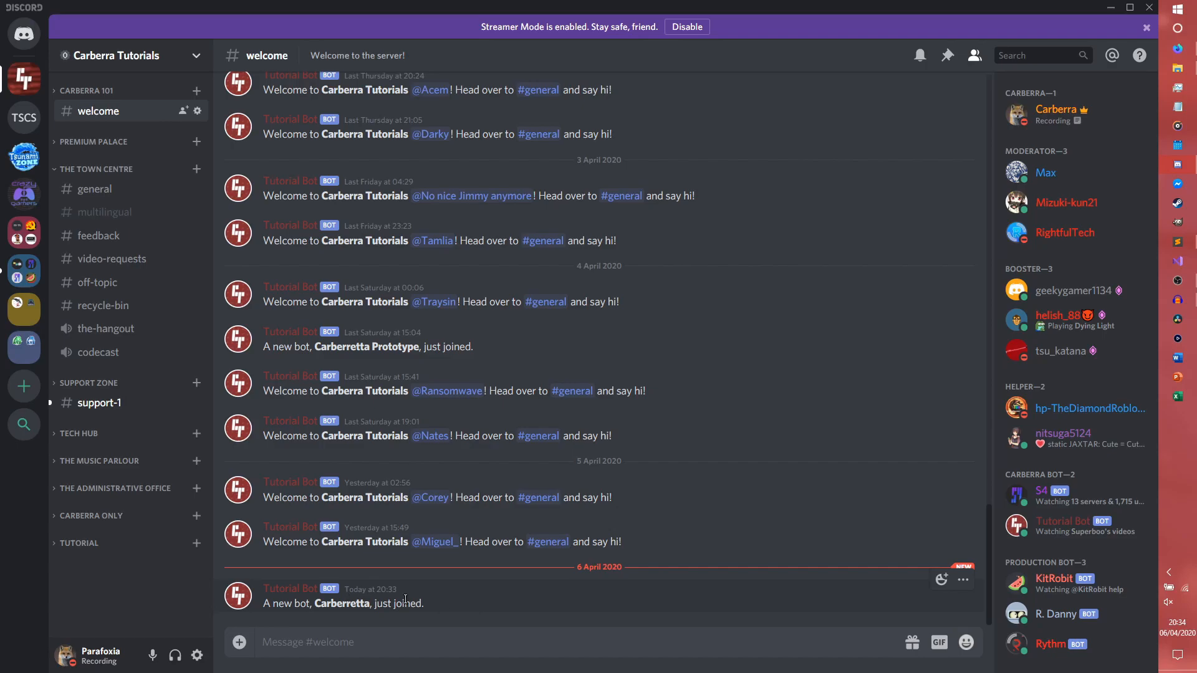
mouse_move(826, 510)
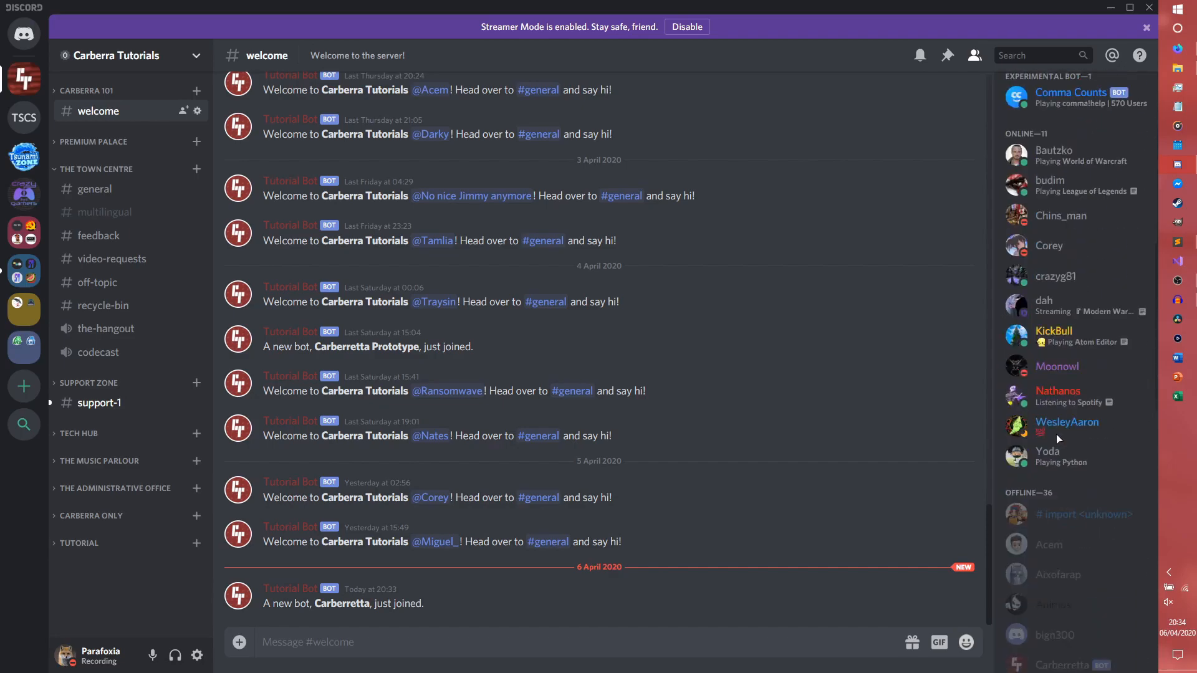
Step: Scroll the member list to Carberretta and open its profile popout showing the Carberretta role
scroll(down, 3)
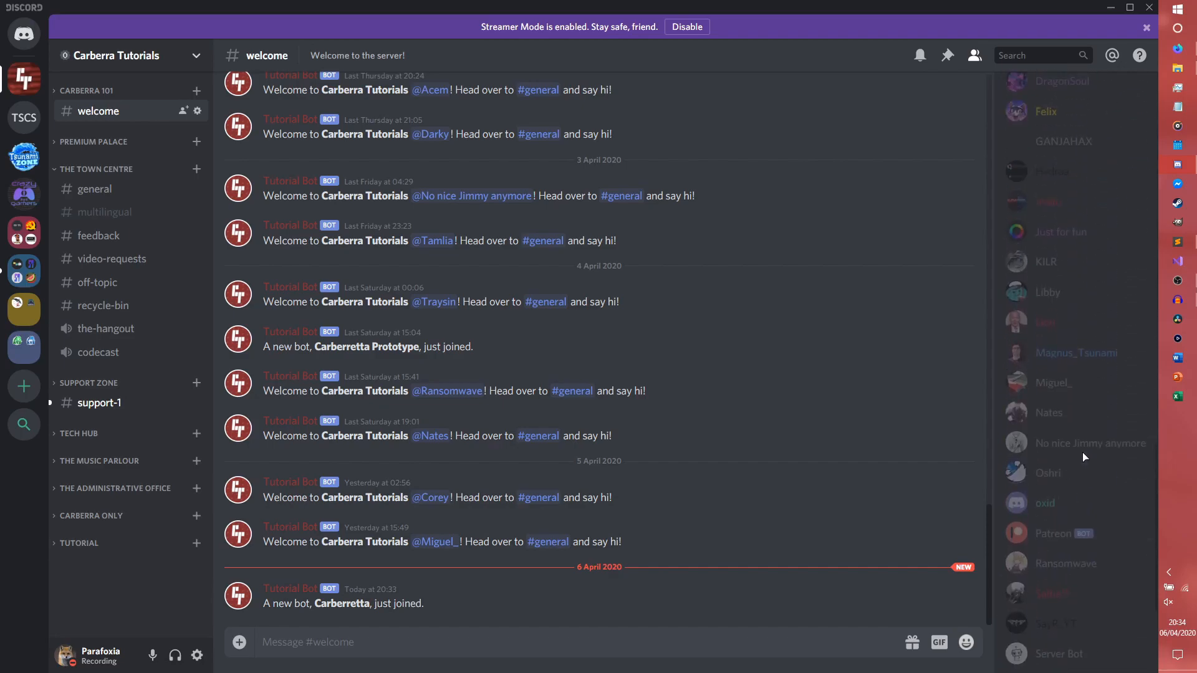
click(1062, 272)
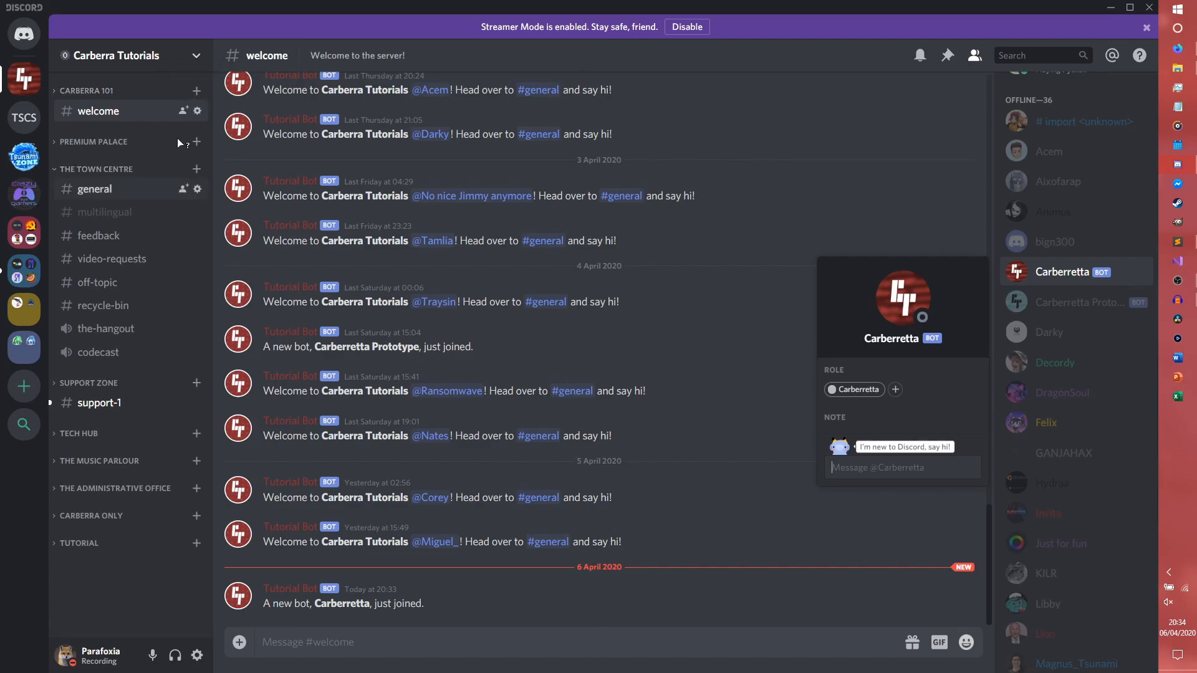
mouse_move(481, 481)
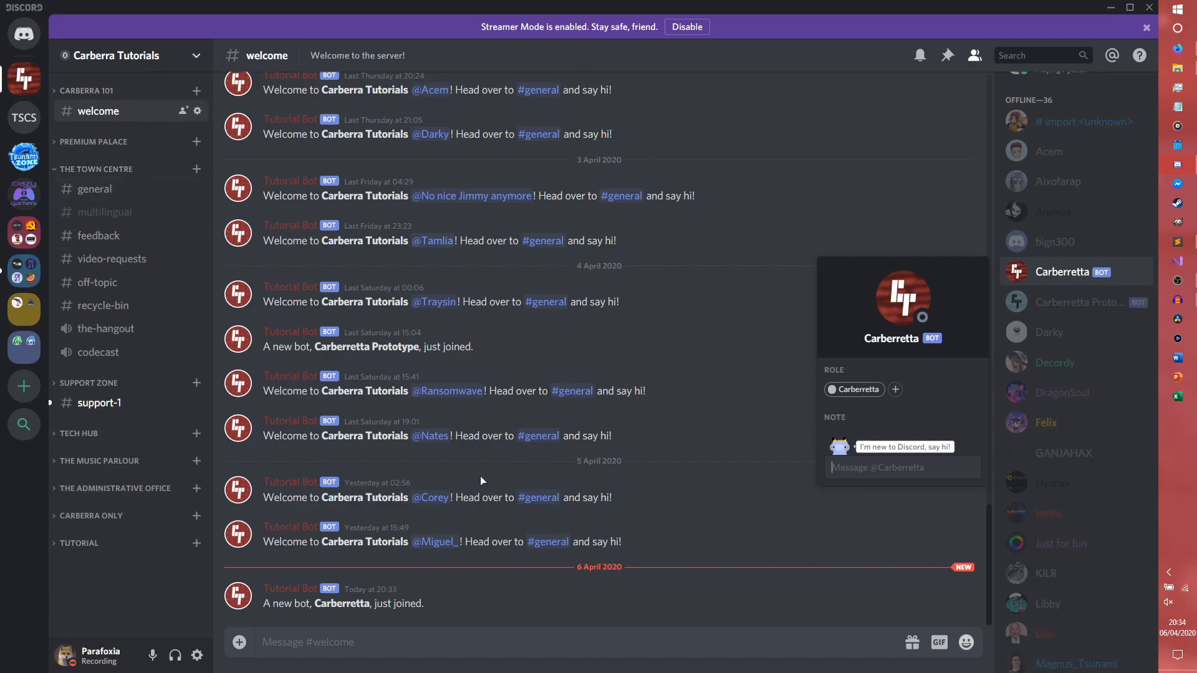